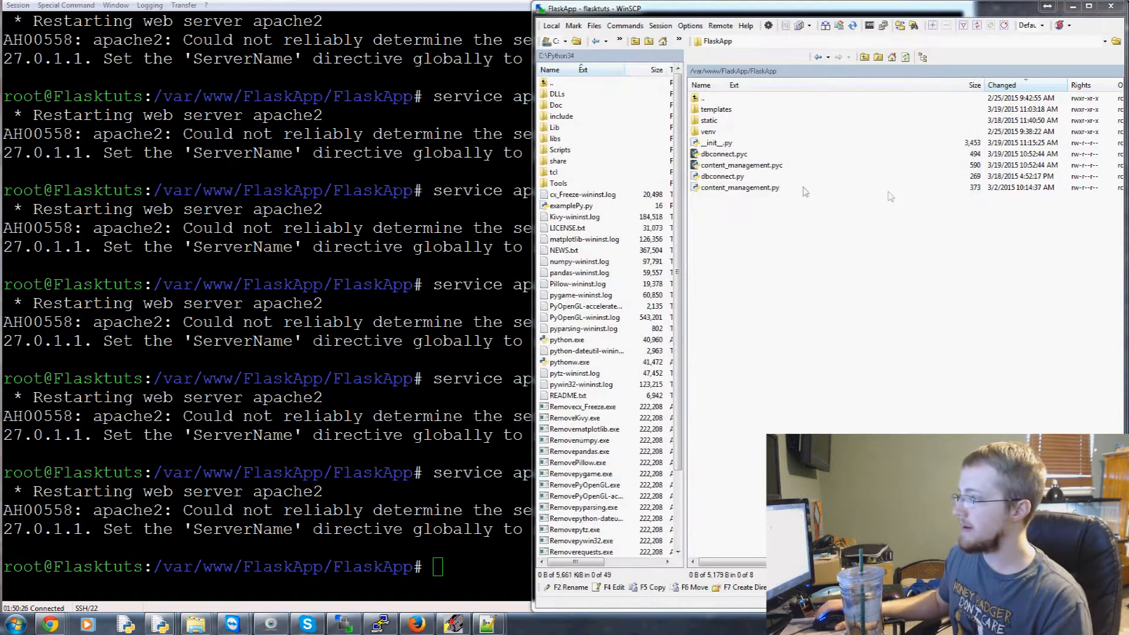
Open the Flask app's __init__.py in IDLE and scroll to the register route's sha256_crypt.encrypt call
left_click(717, 143)
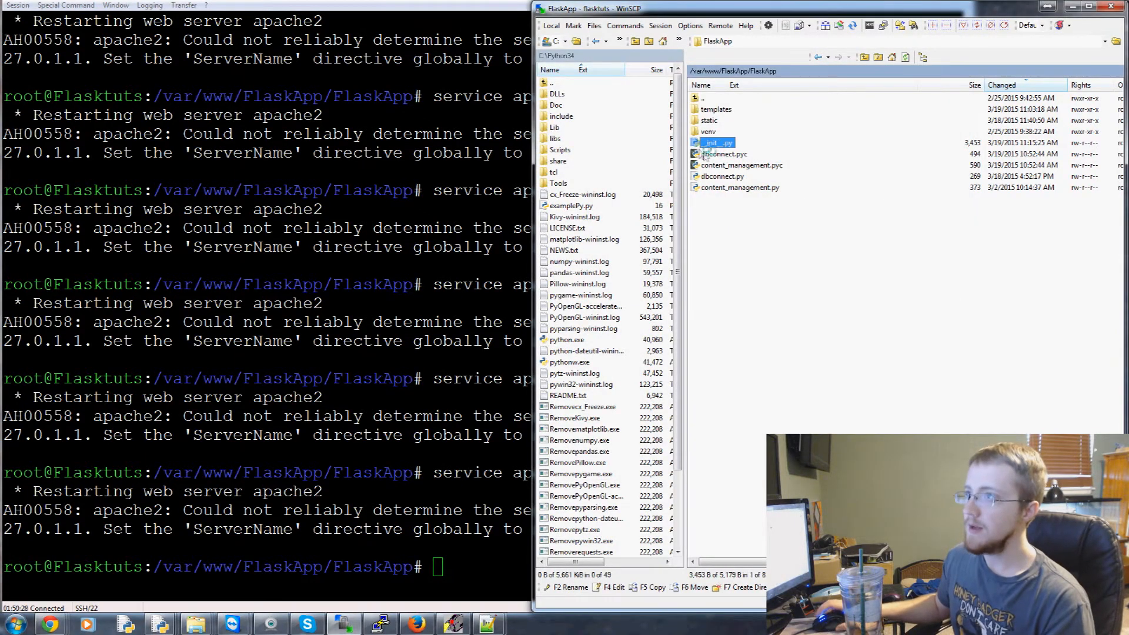
double_click(716, 142)
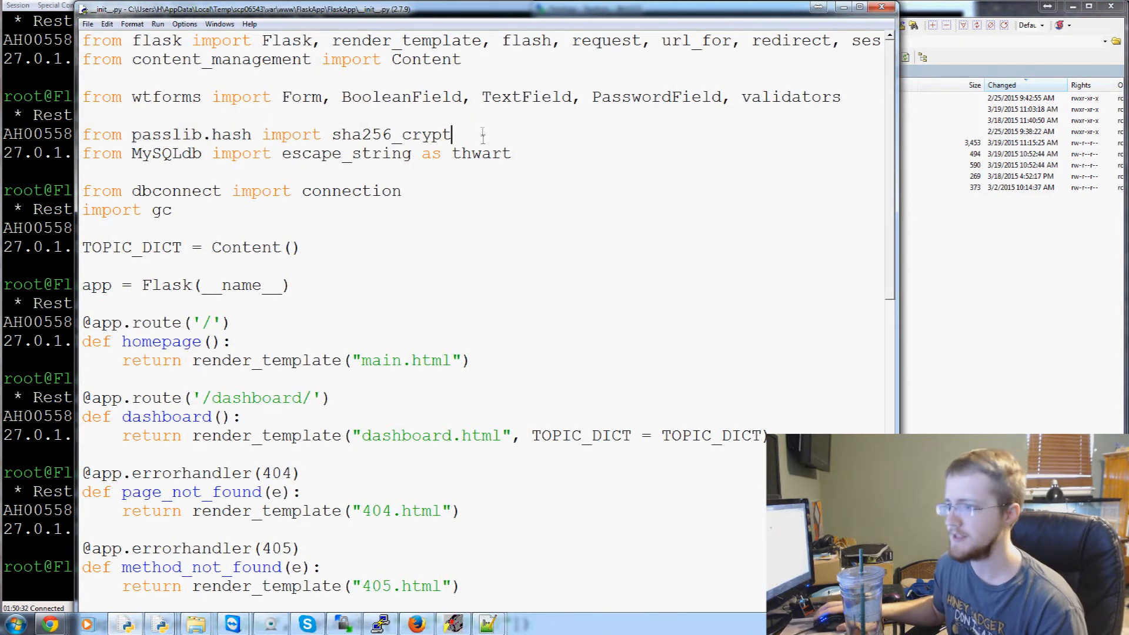
scroll("down", 3)
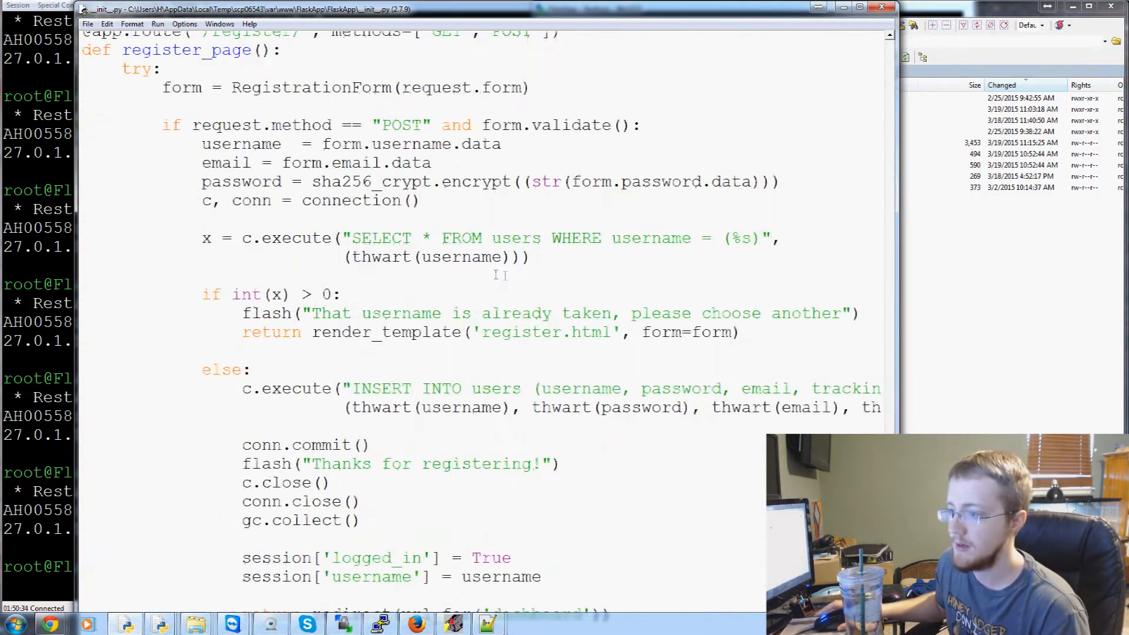
scroll("up", 3)
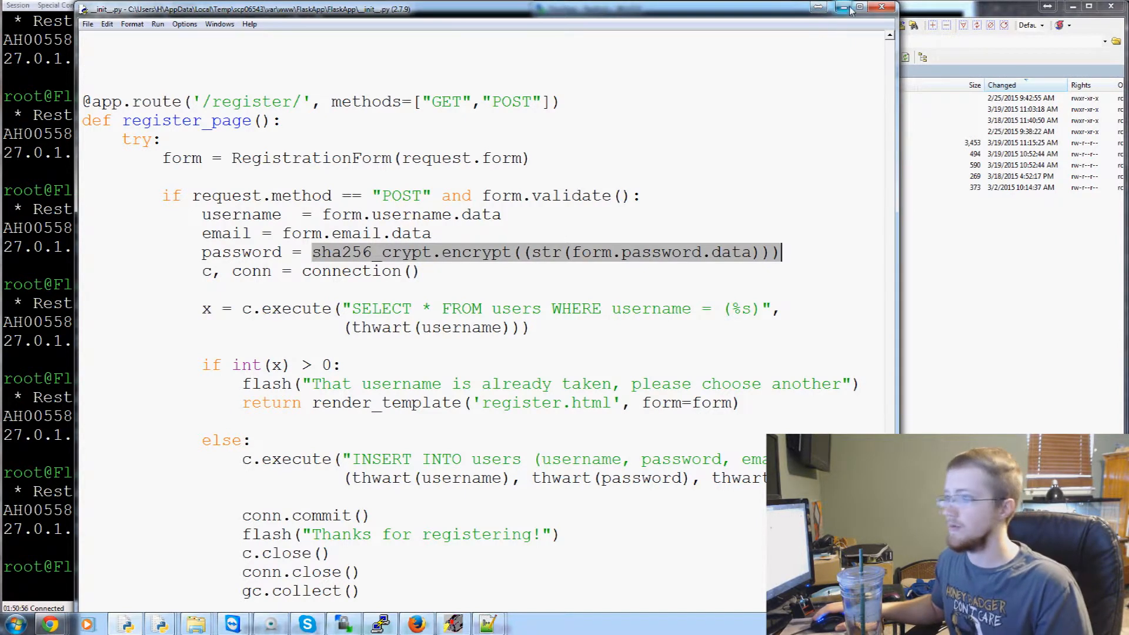
Minimize the editor and create a new file pwhash.py in the server's FlaskApp folder via WinSCP
left_click(351, 214)
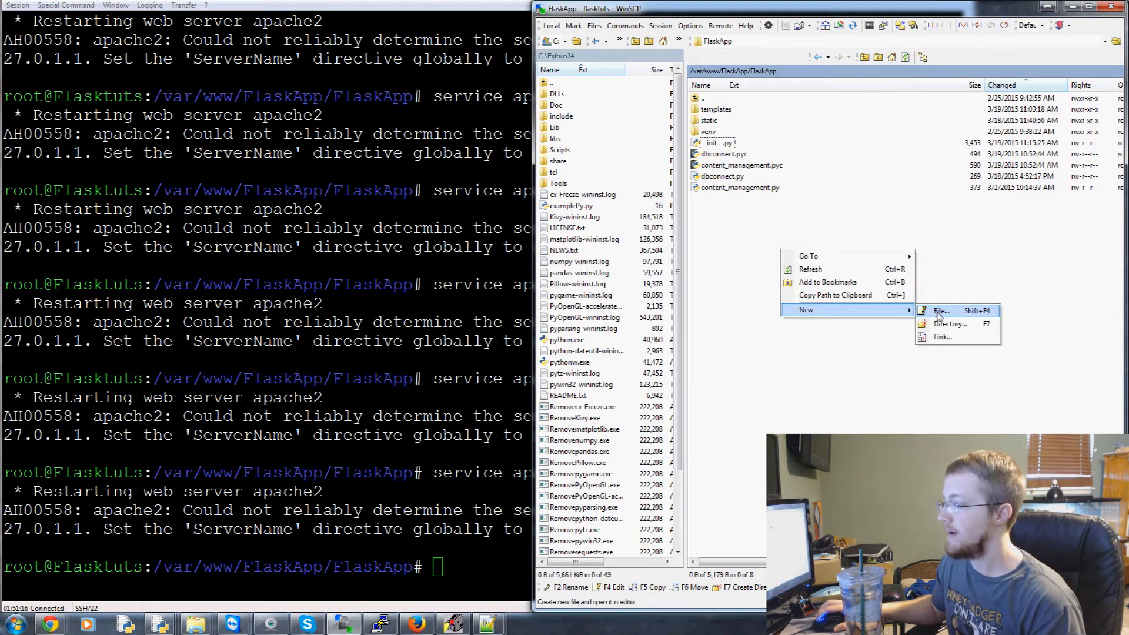
left_click(941, 311)
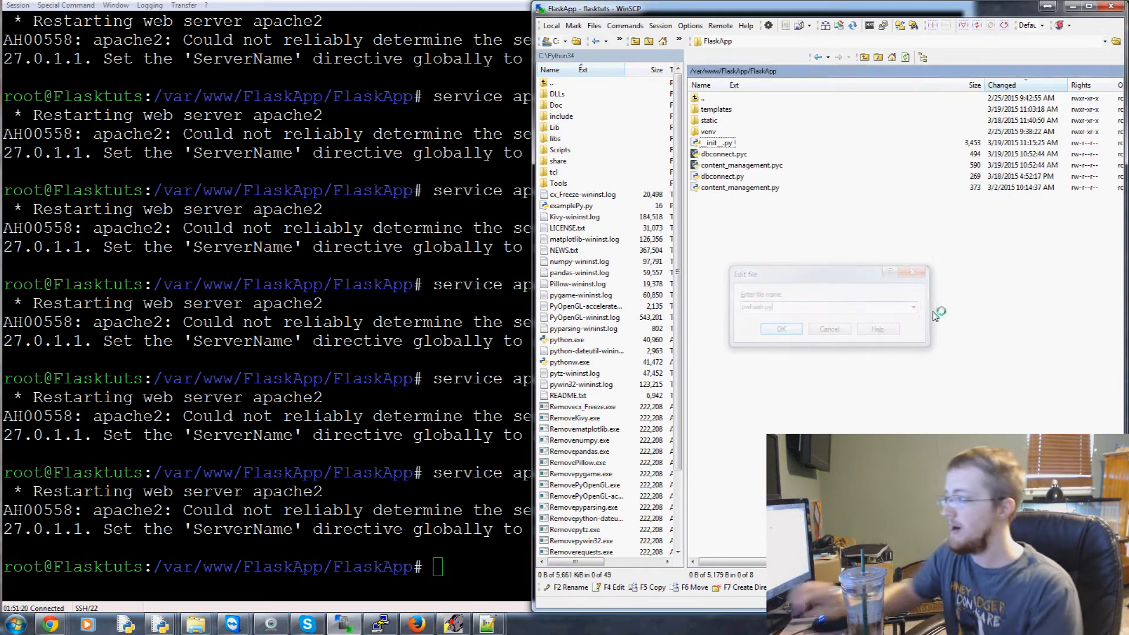
left_click(780, 330)
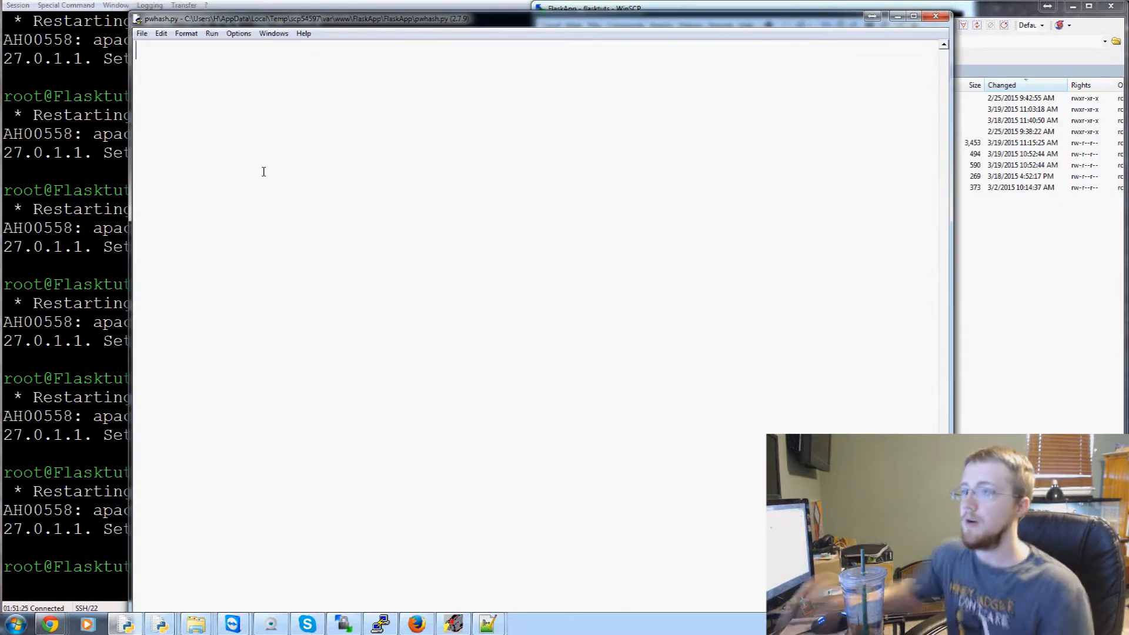
Write the passlib.hash import and password = sha256_crypt.encrypt("password"), starting a password2 assignment
type("from passlib.")
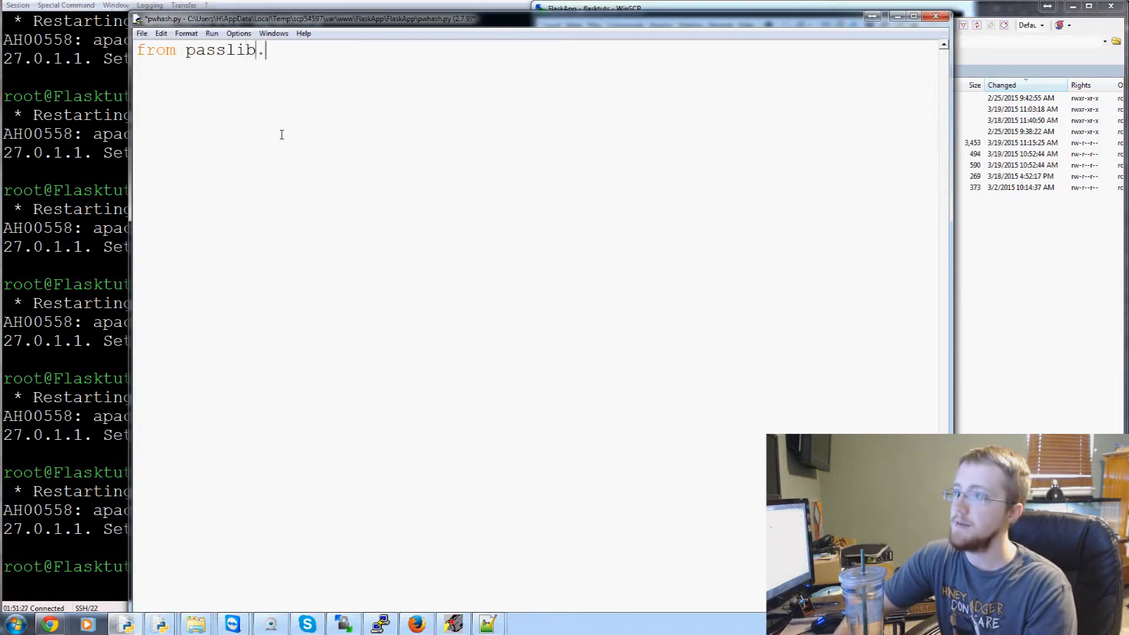
type("hash import sha256_crypt")
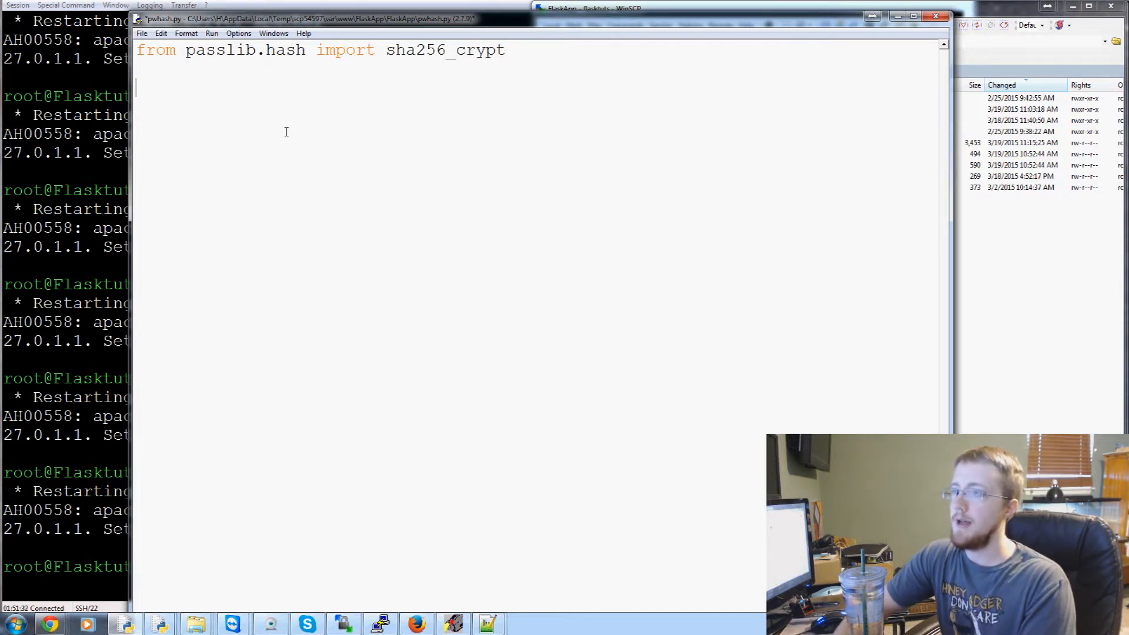
type("password")
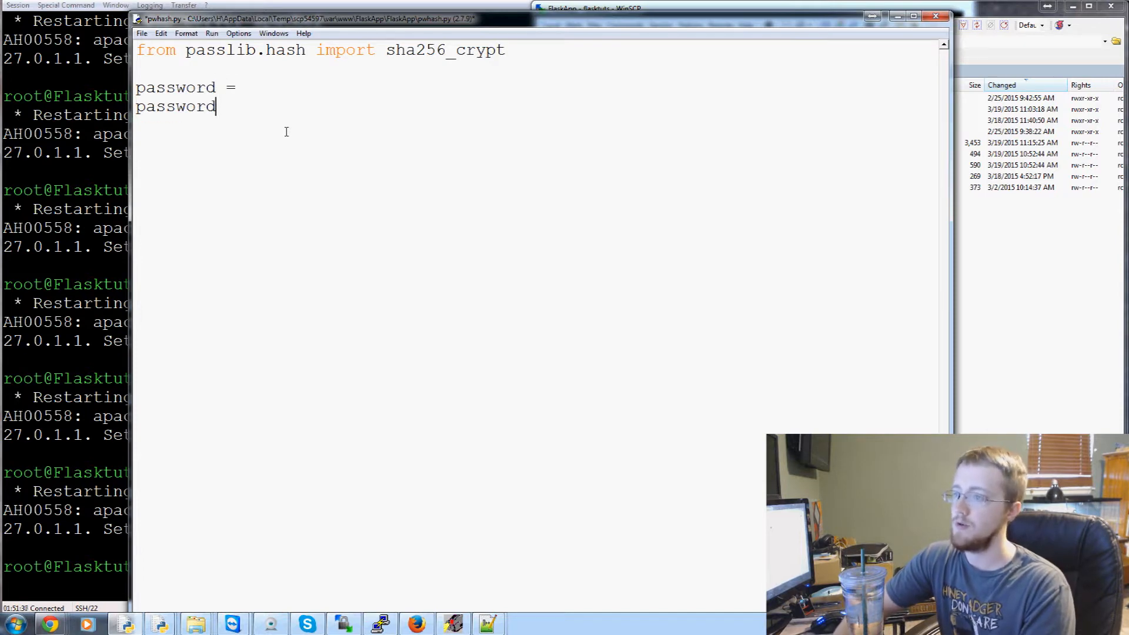
type("2 =")
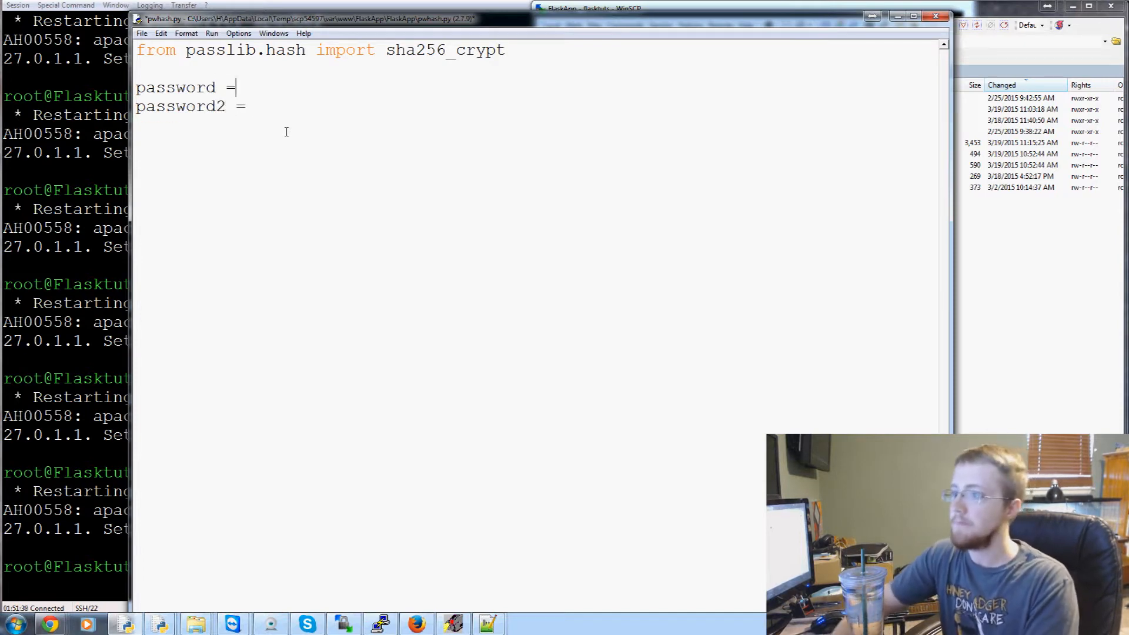
type("sha")
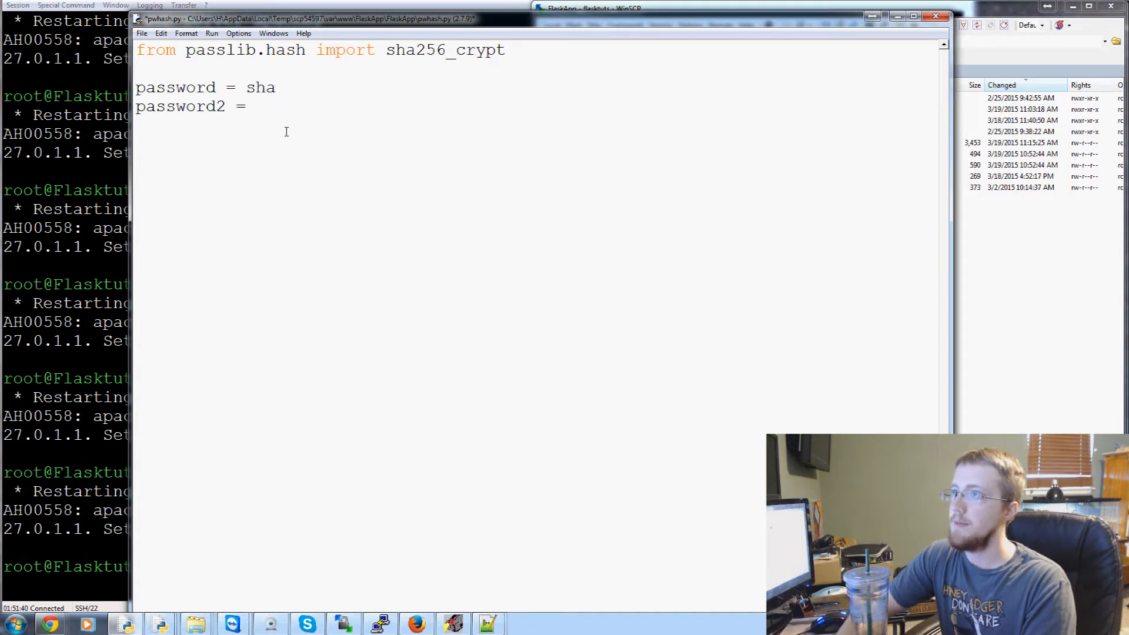
type("256")
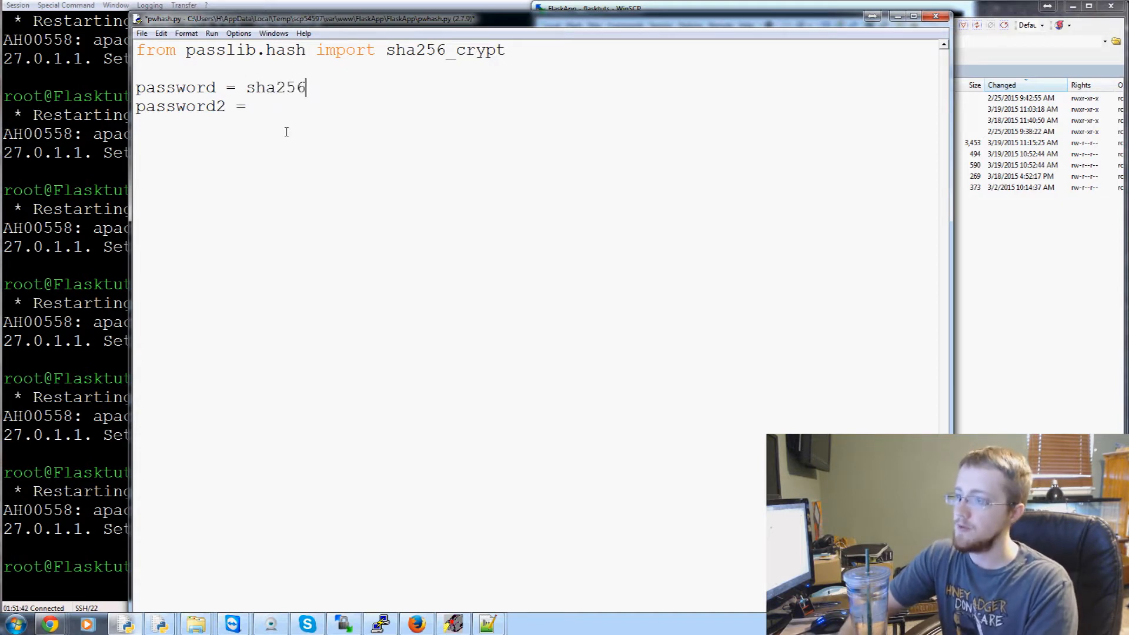
type("_crypt.encr")
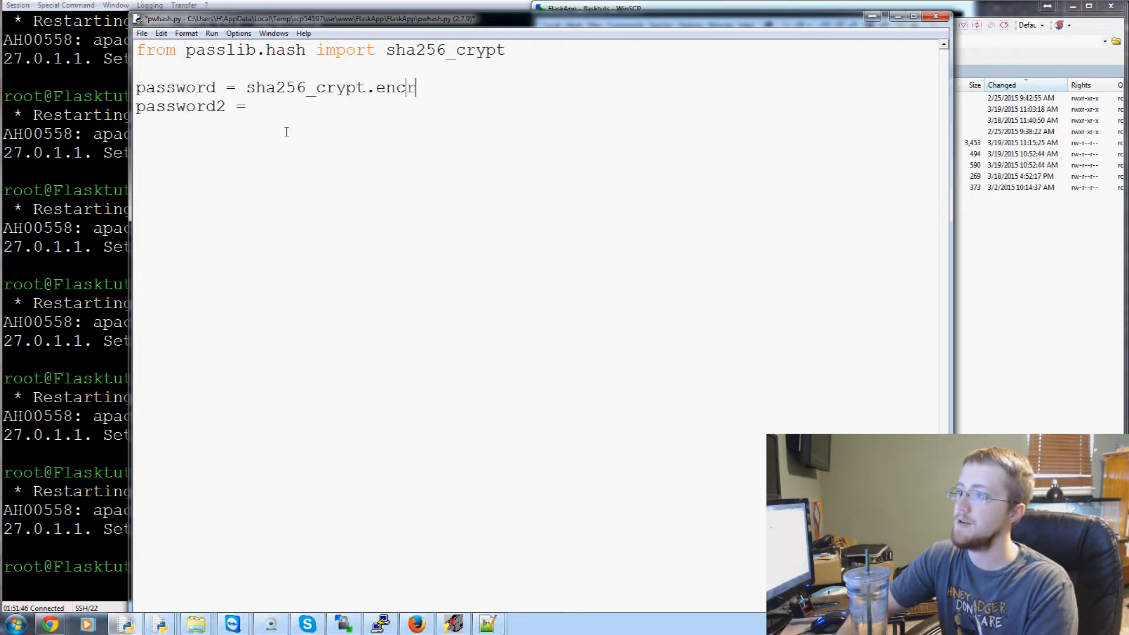
type("ypt(\"\")")
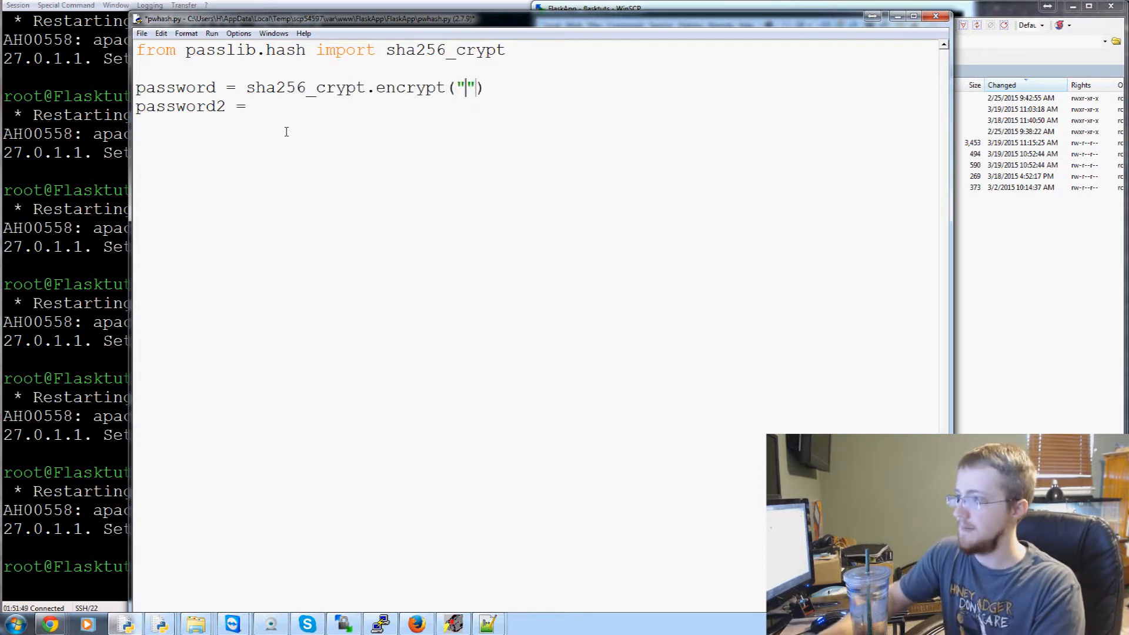
type("password")
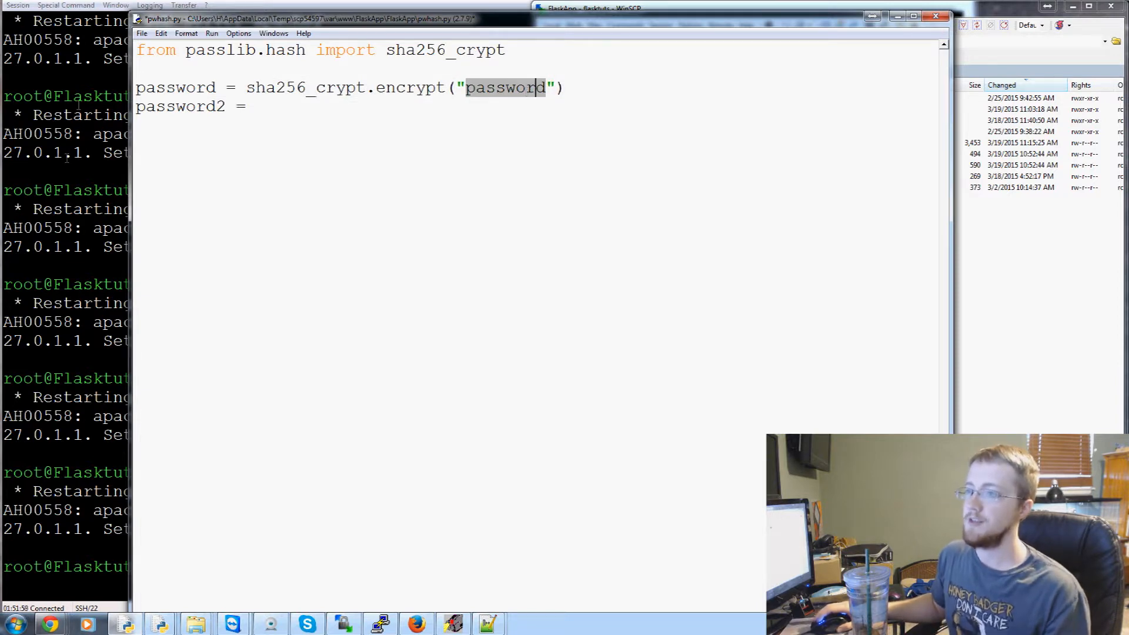
Highlight the "password" string in the first hashing line, then clear the selection
left_click(566, 87)
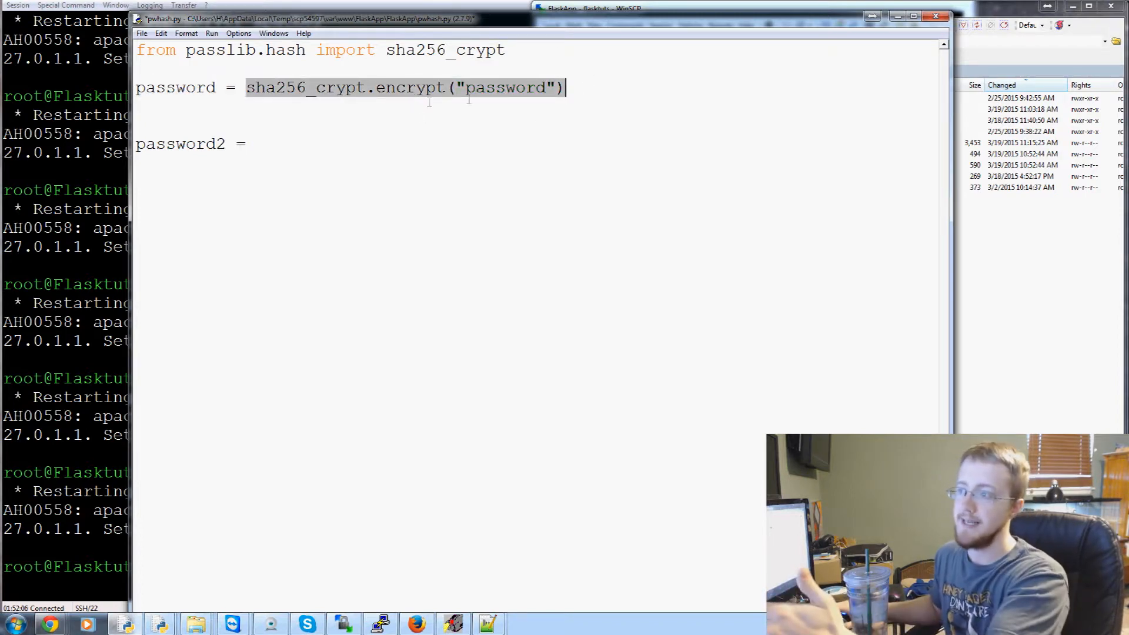
double_click(506, 87)
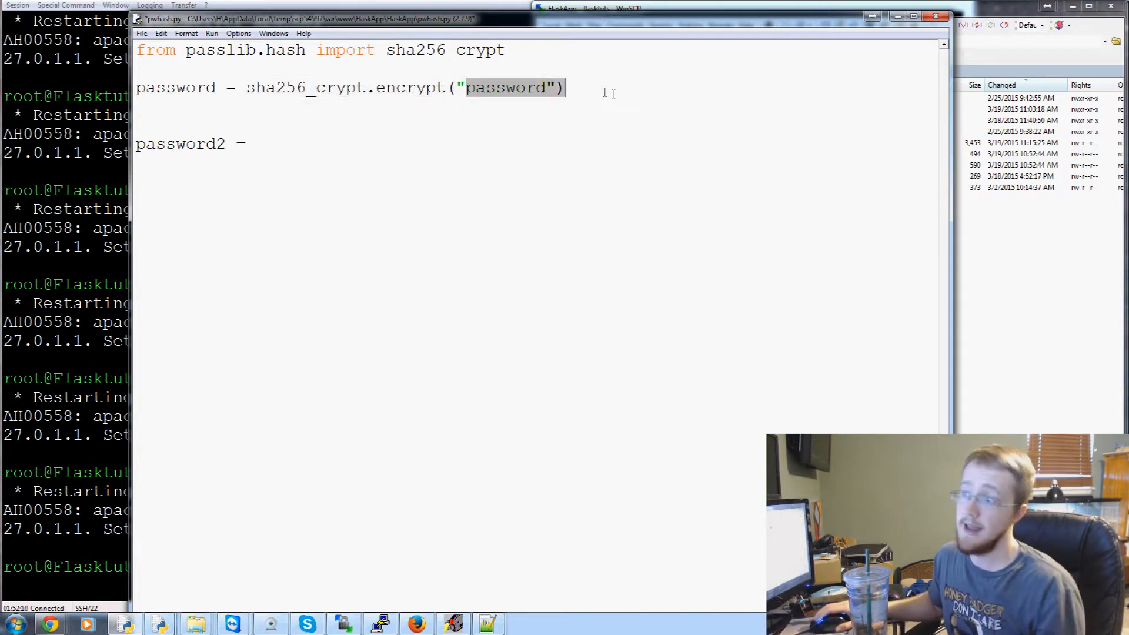
left_click(255, 143)
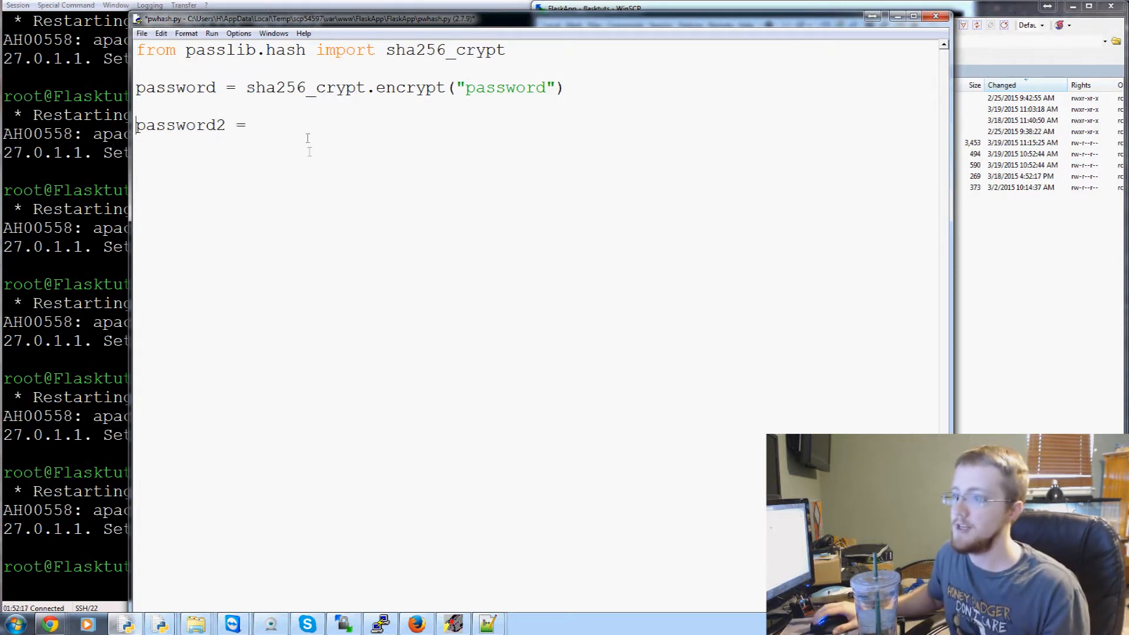
Complete password2 = sha256_crypt.encrypt("password") using the same string as the first line
left_click(256, 125)
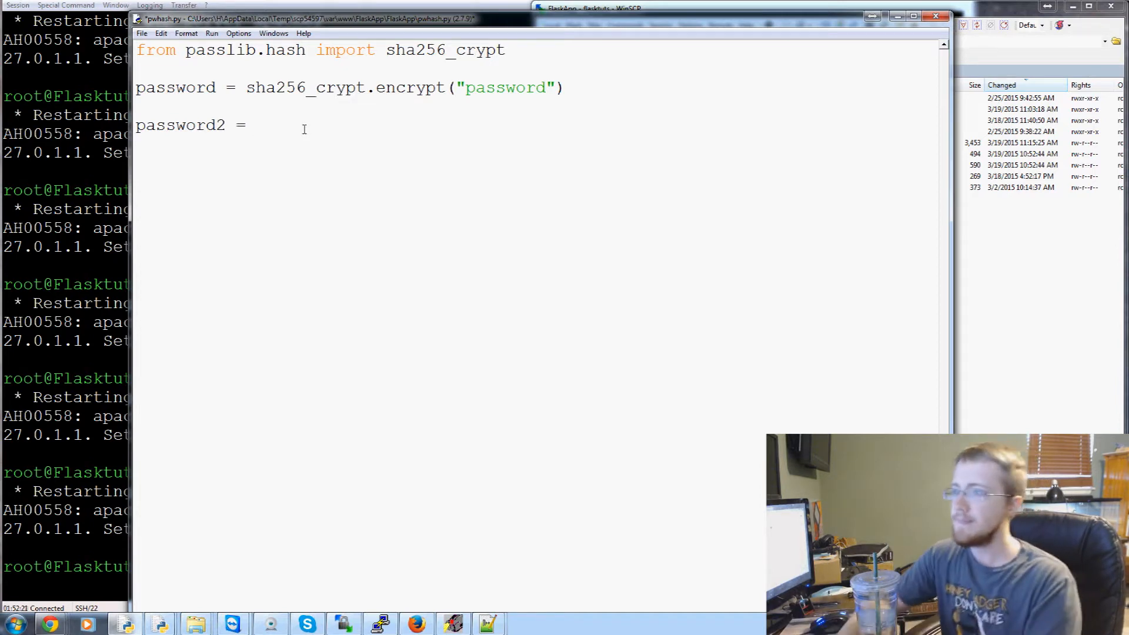
type("sha")
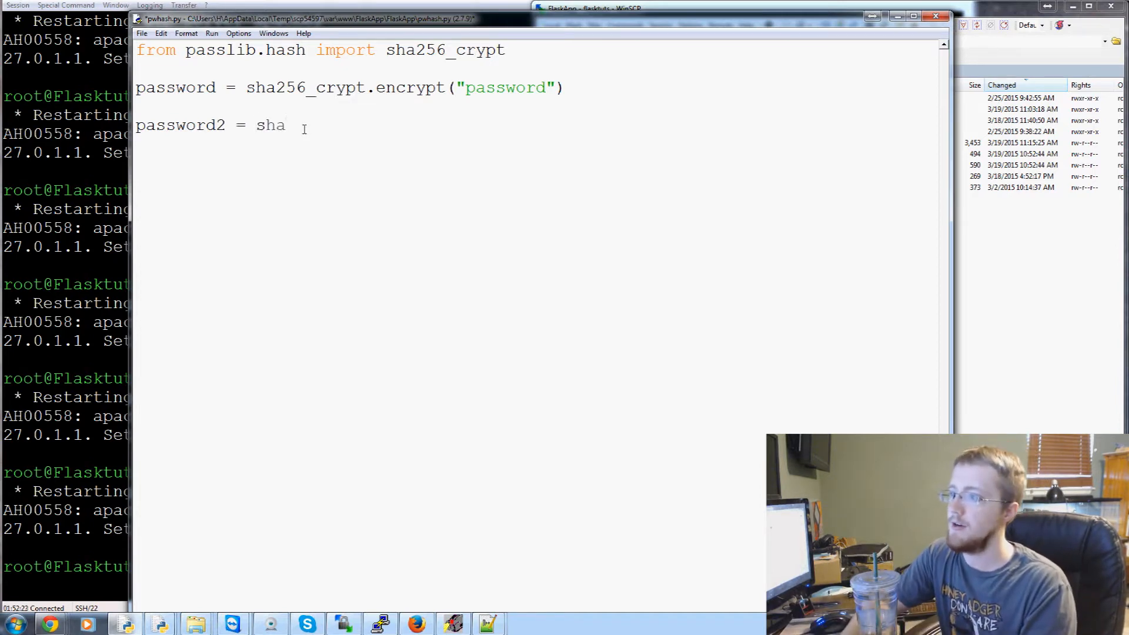
type("256")
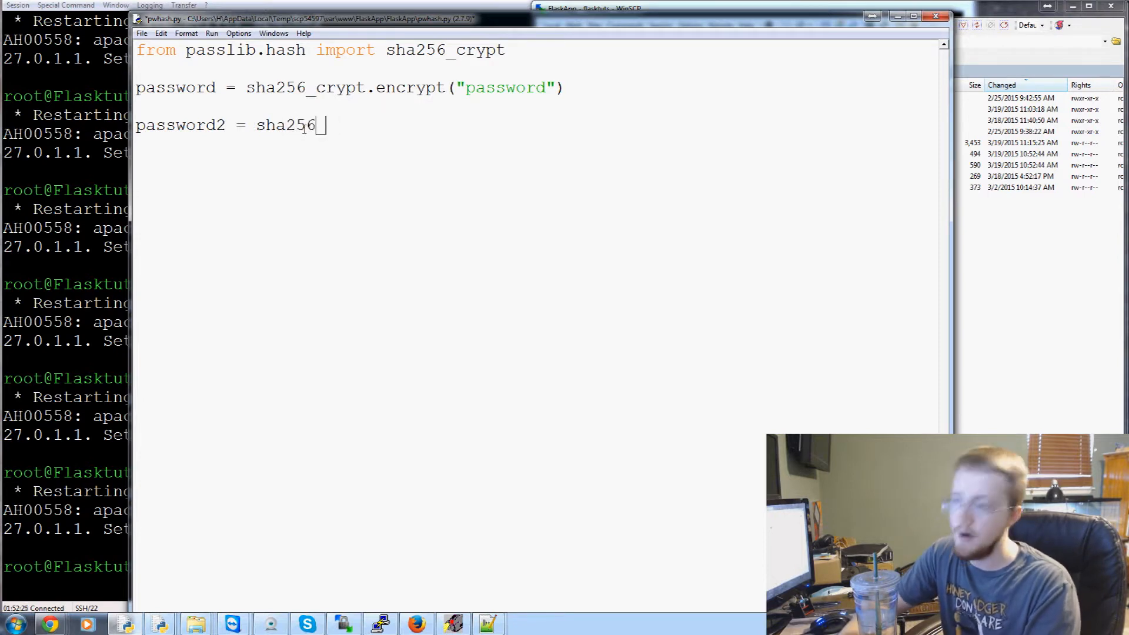
type("_crypt")
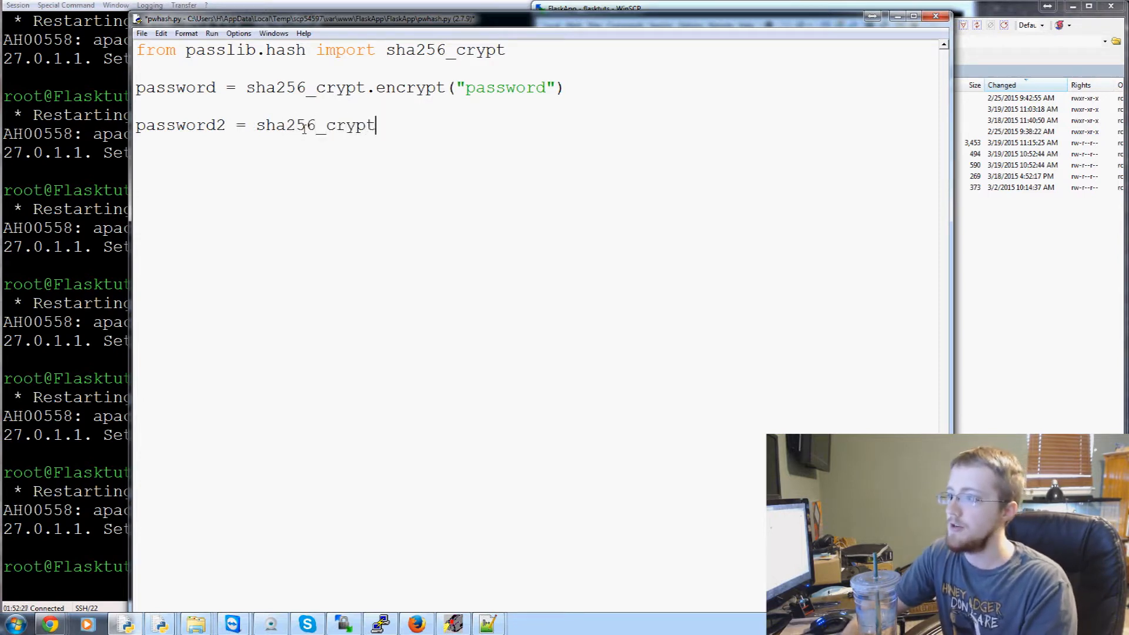
type(".encr")
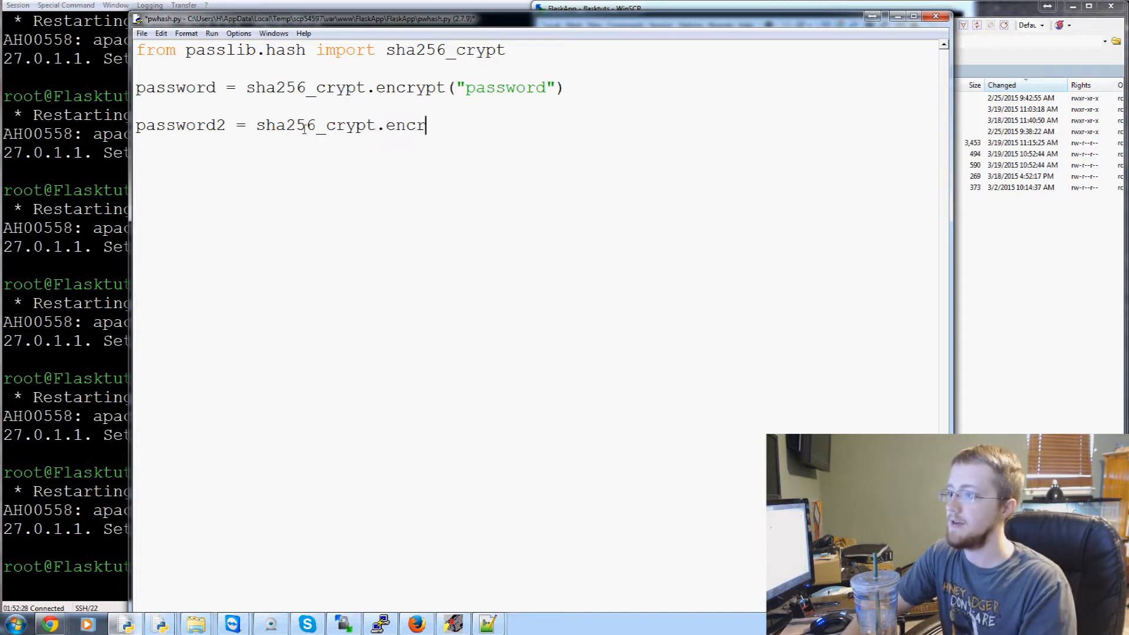
type("yp")
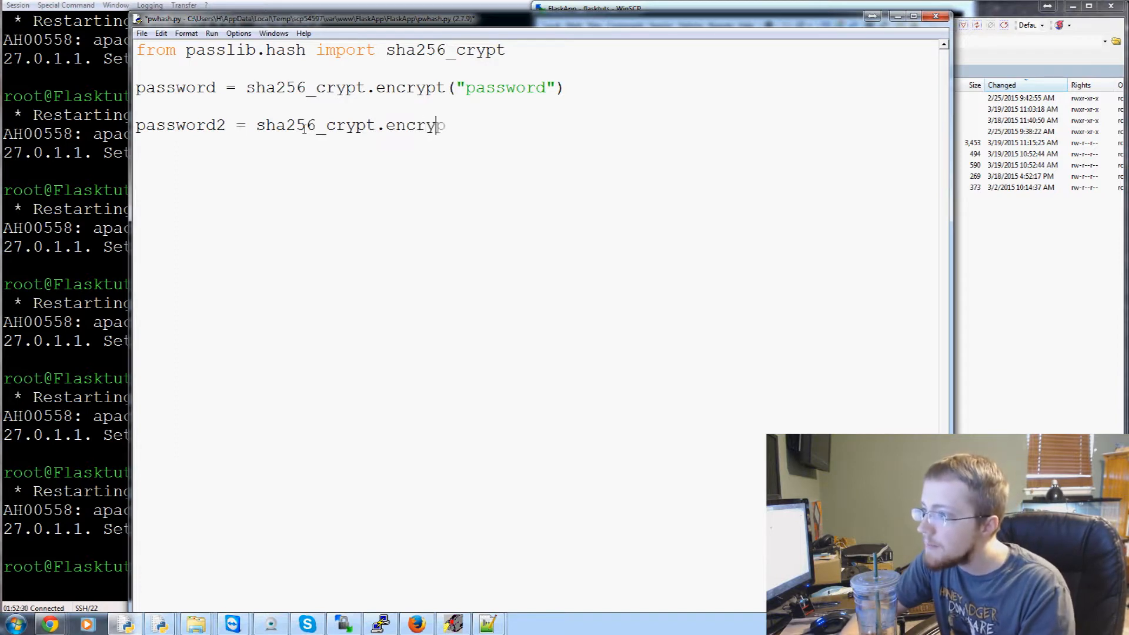
type("t(\"\")")
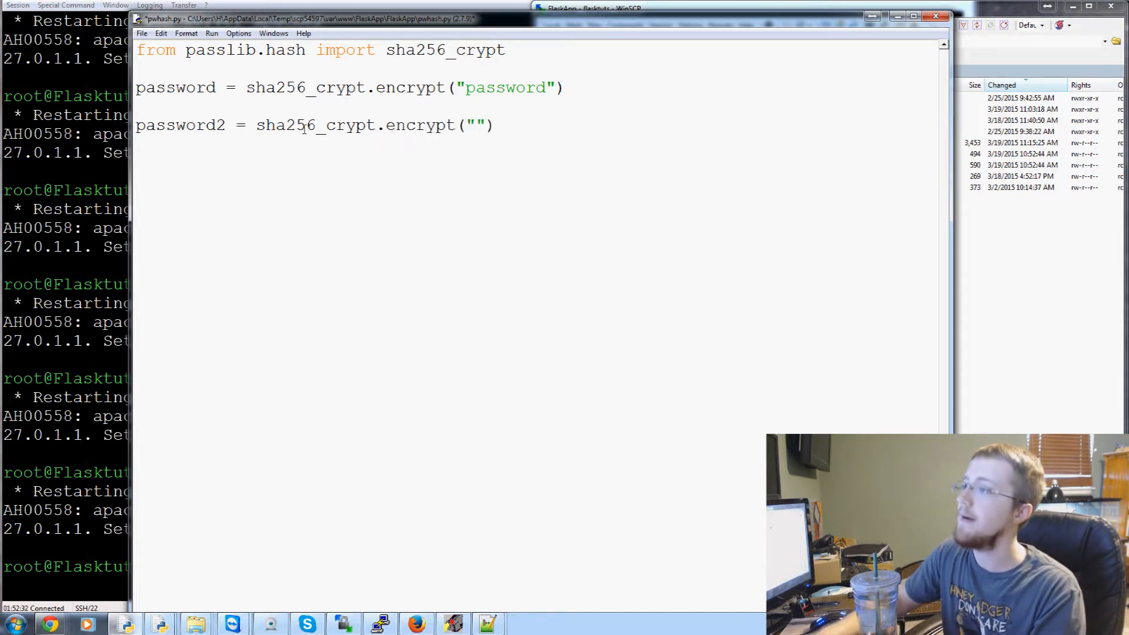
type("pas")
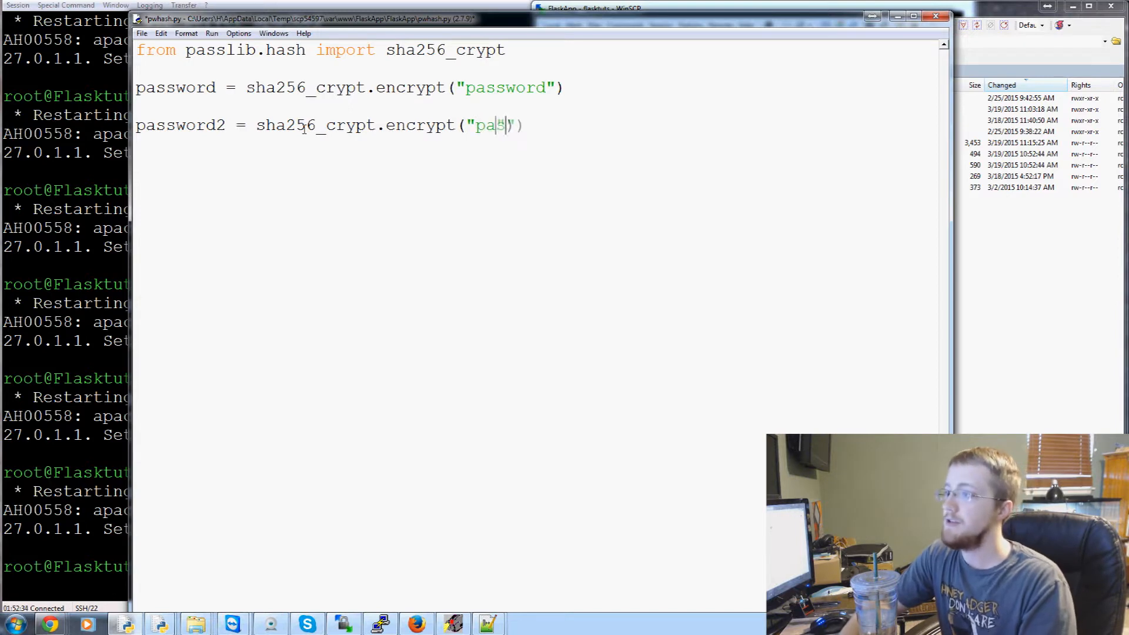
type("sword")
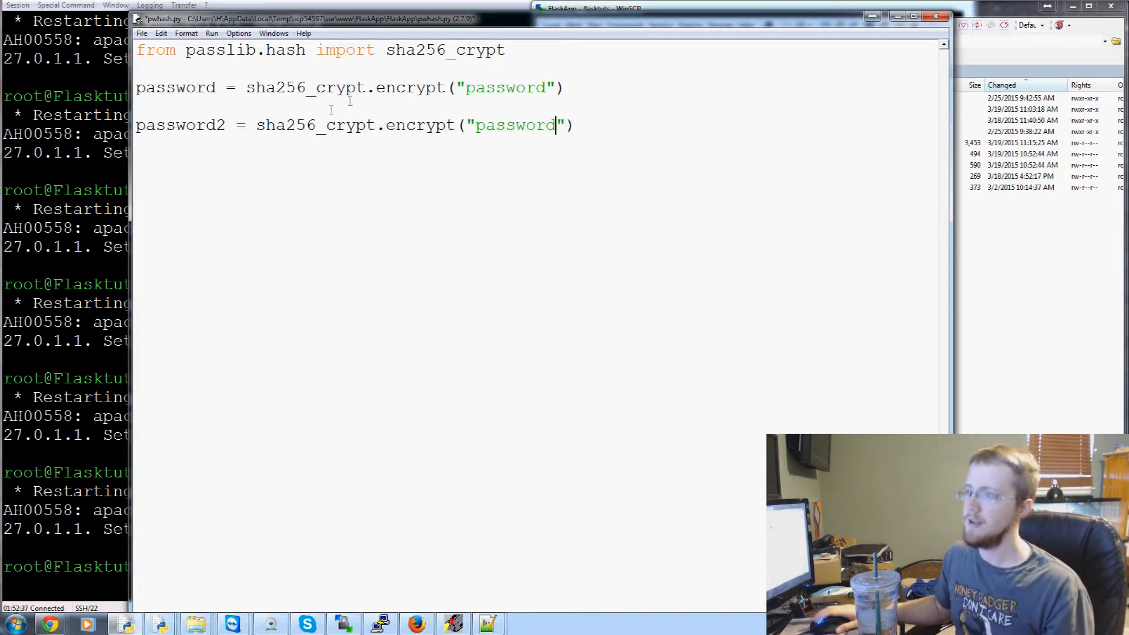
double_click(506, 87)
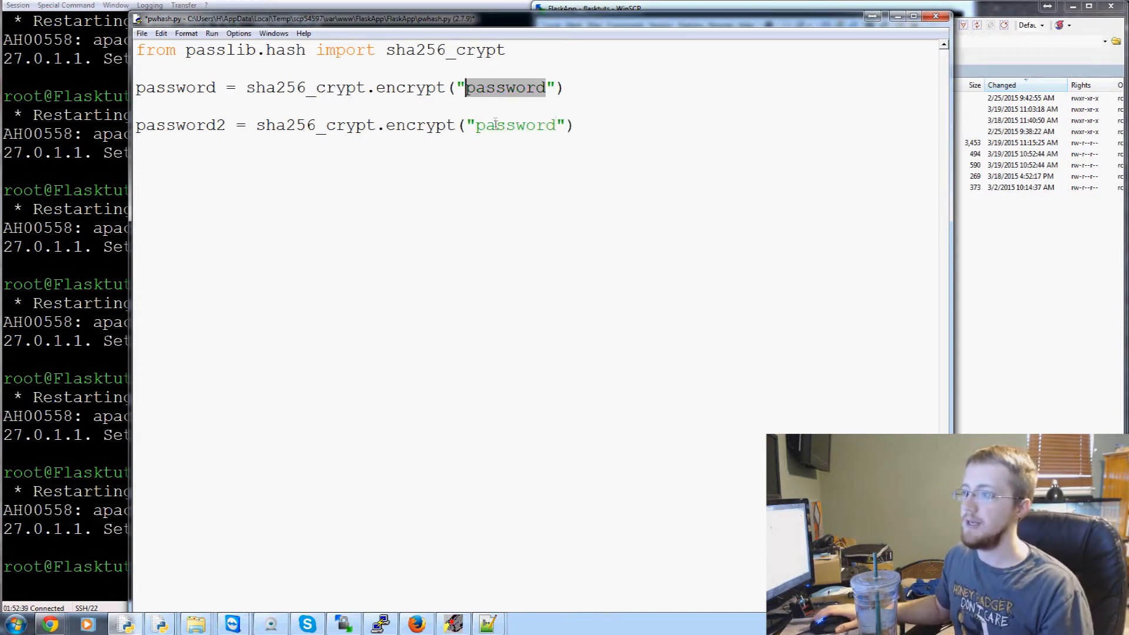
left_click(487, 87)
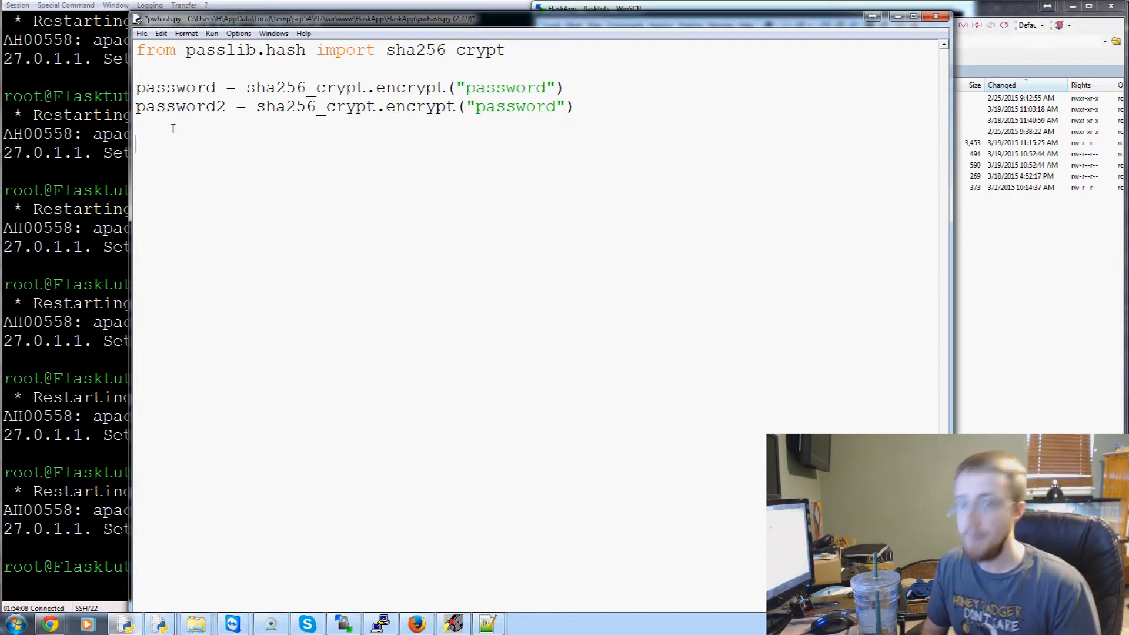
mouse_move(247, 66)
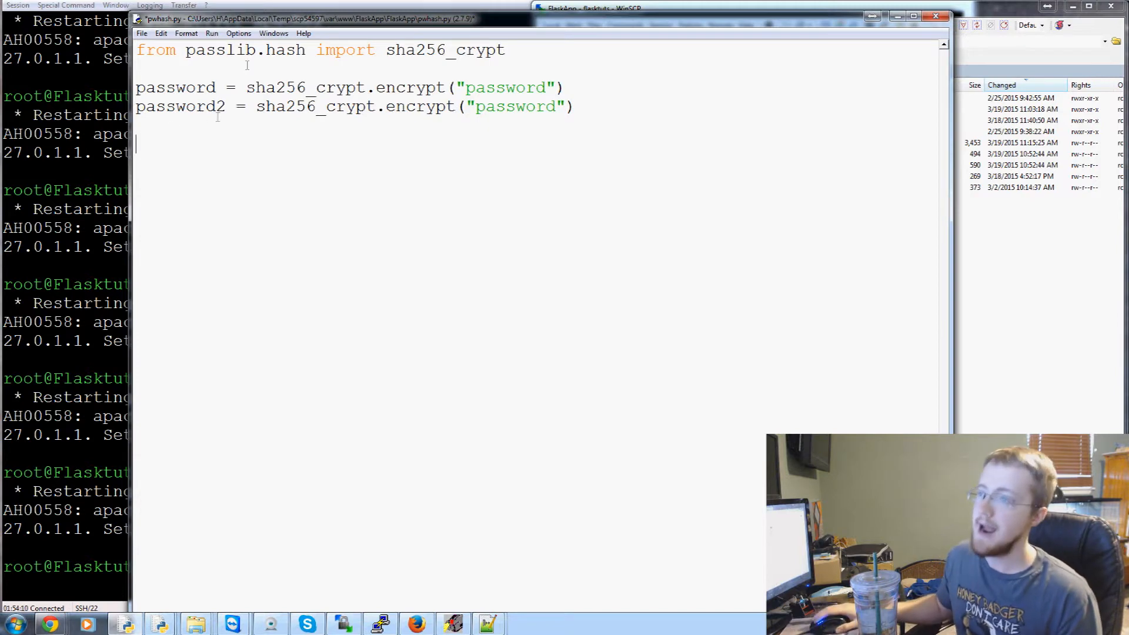
Remove the blank line so the two hashing lines sit directly together
double_click(285, 49)
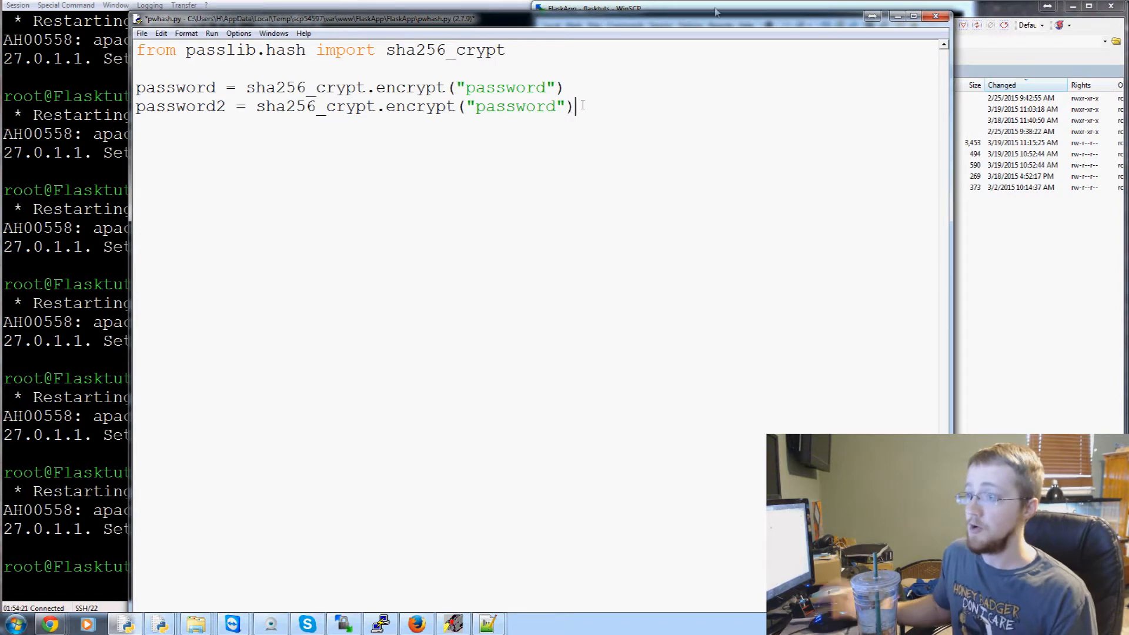
Add print(password) and print(password2) lines below the hashing code
key("Return")
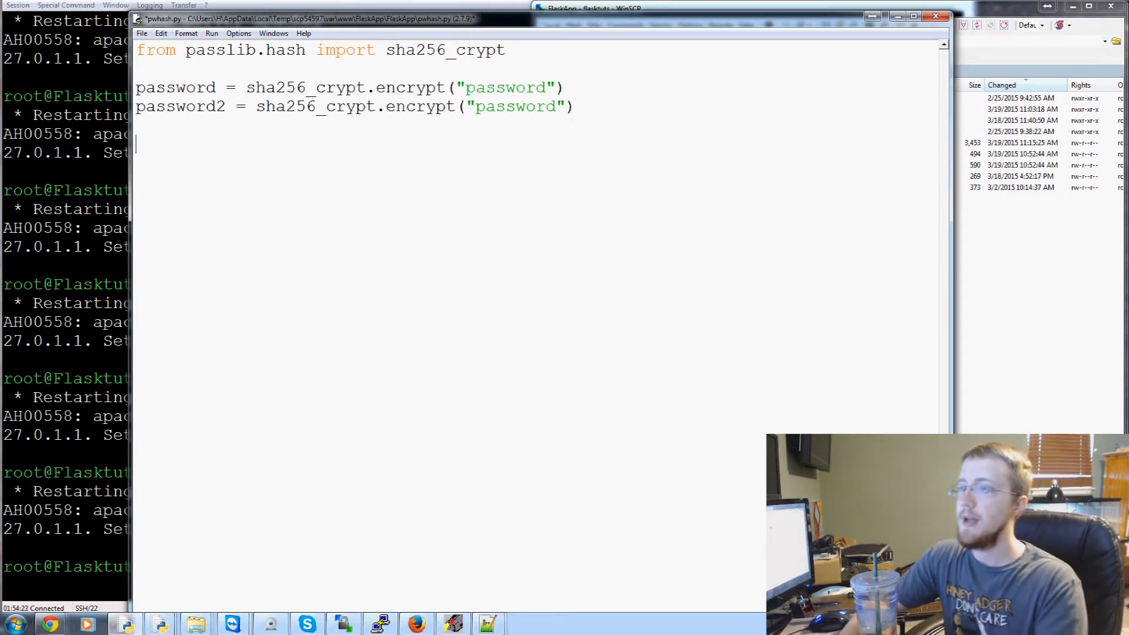
type("print()")
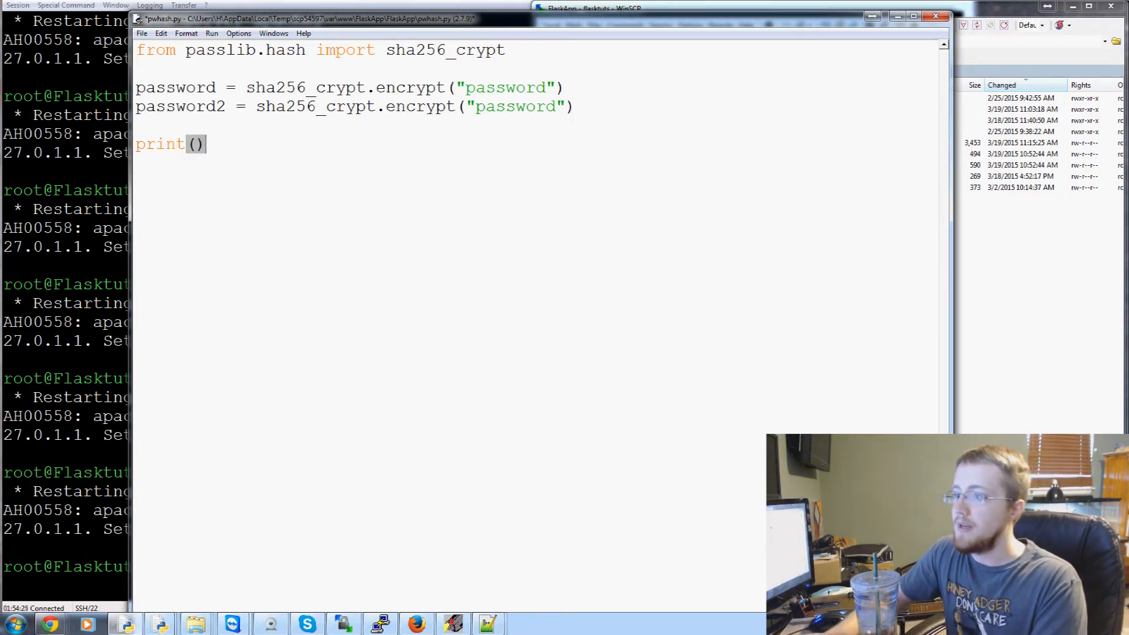
type("password")
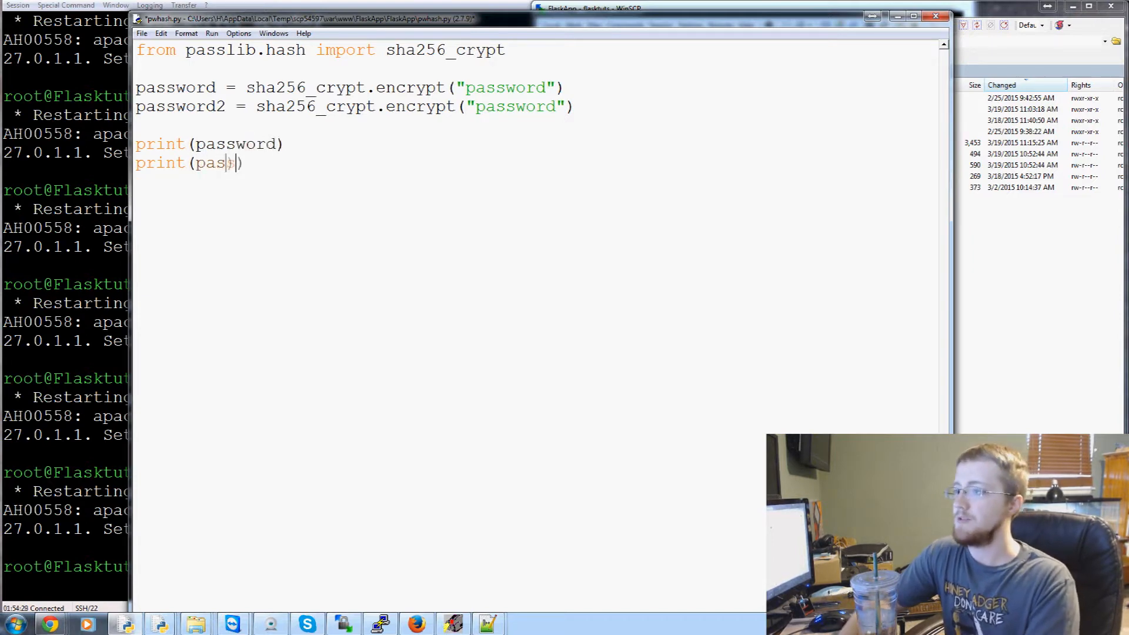
type("sword2")
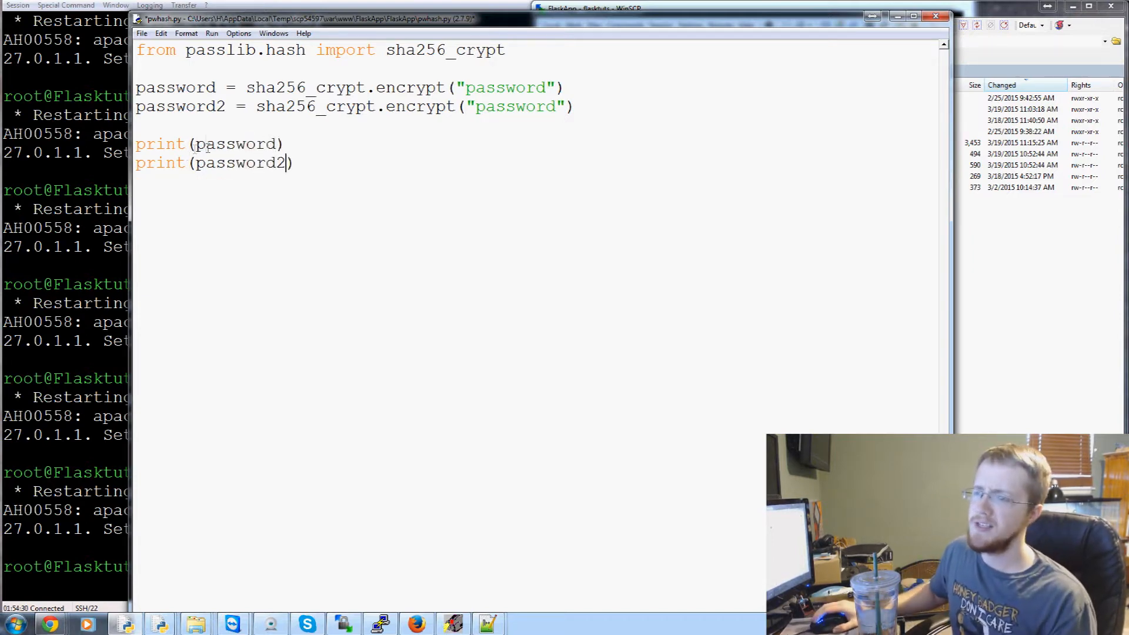
double_click(237, 144)
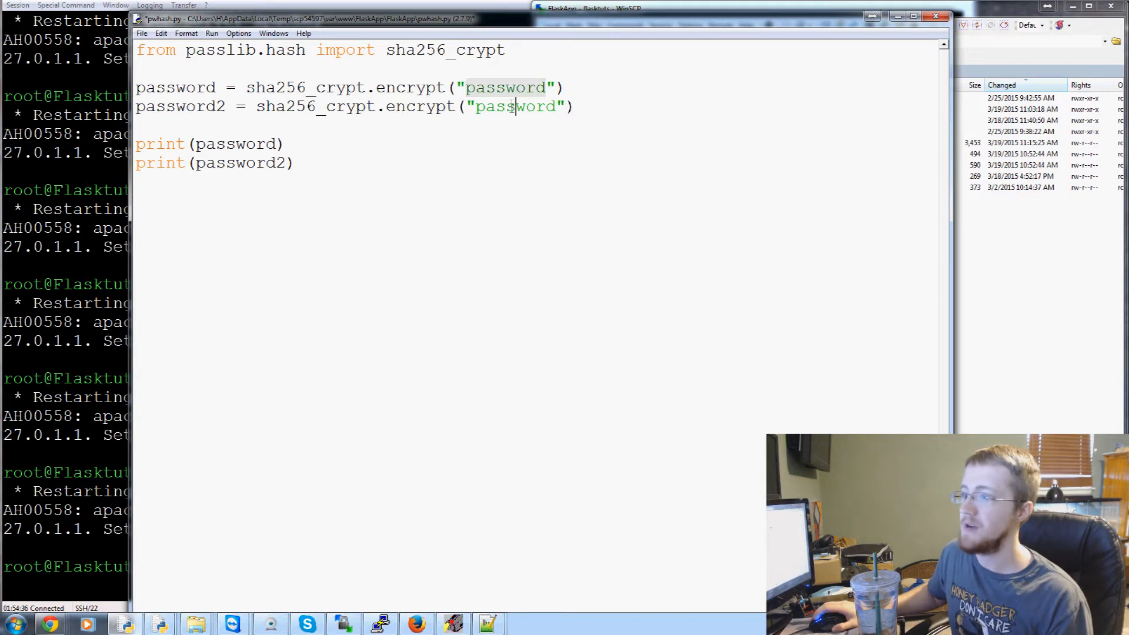
double_click(514, 107)
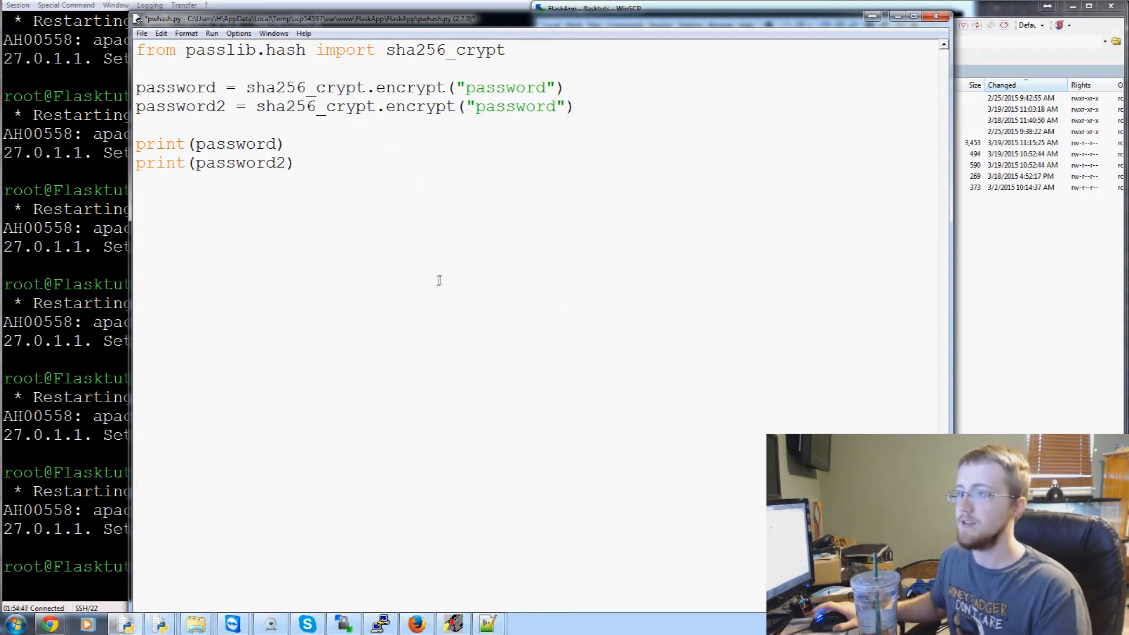
Run python pwhash.py twice in the PuTTY terminal, each run printing two differing hashes
left_click(591, 8)
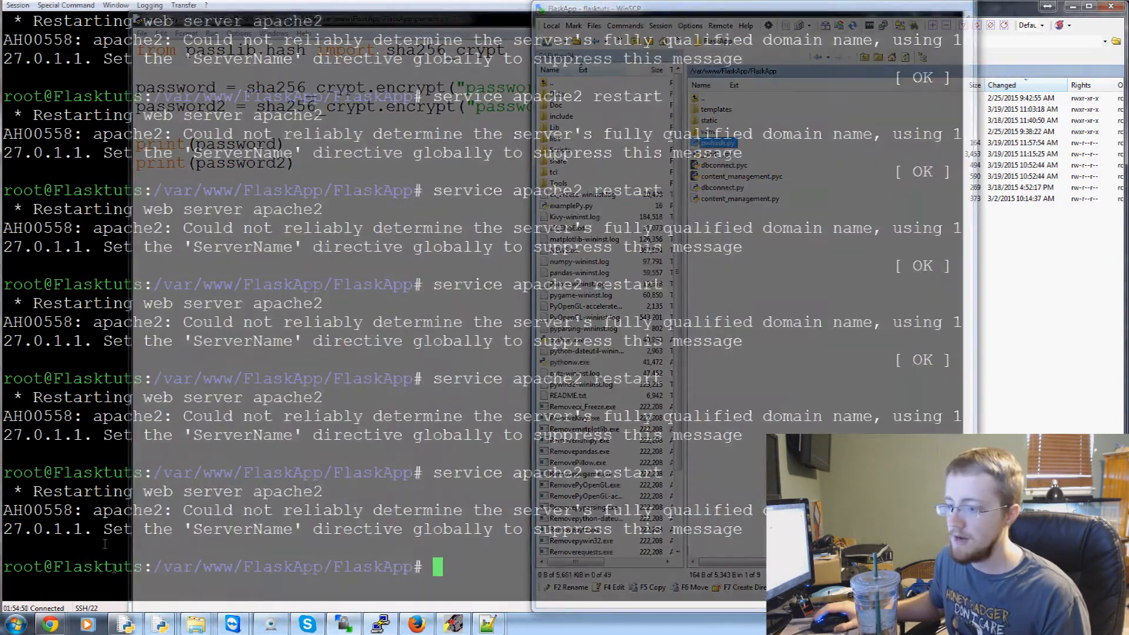
type("python pwhash.py")
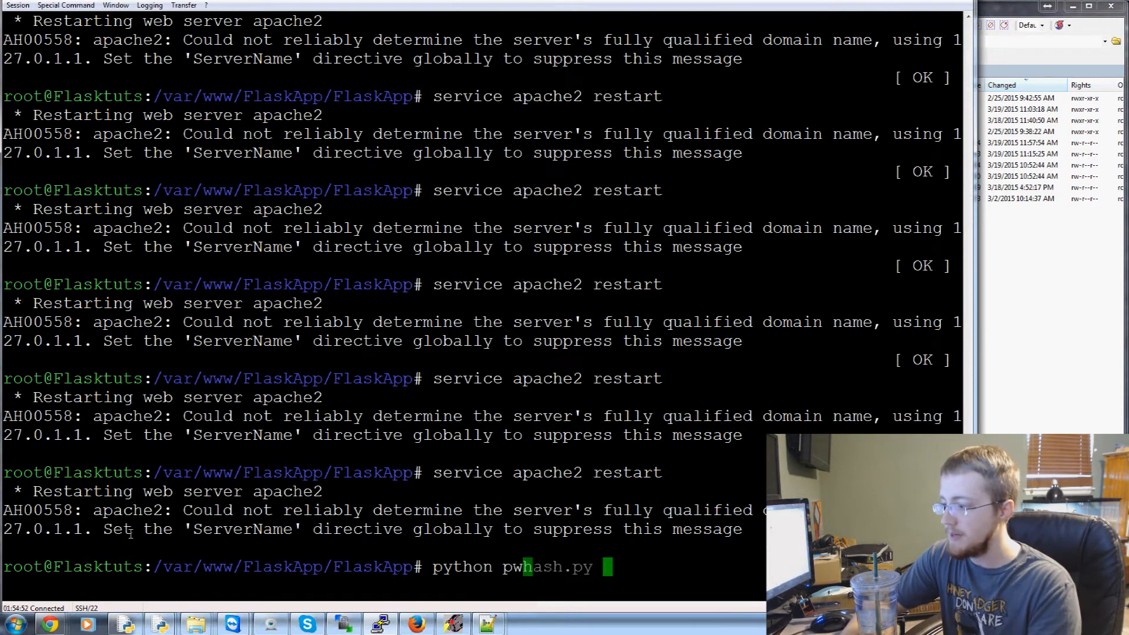
key("Return")
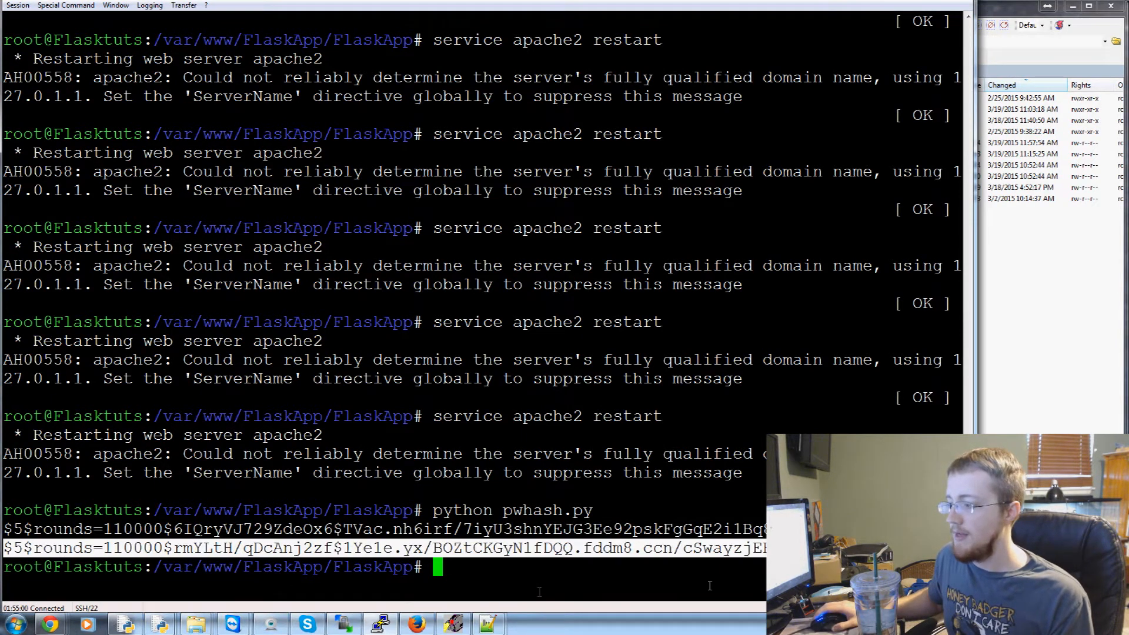
type("python pwhash.py")
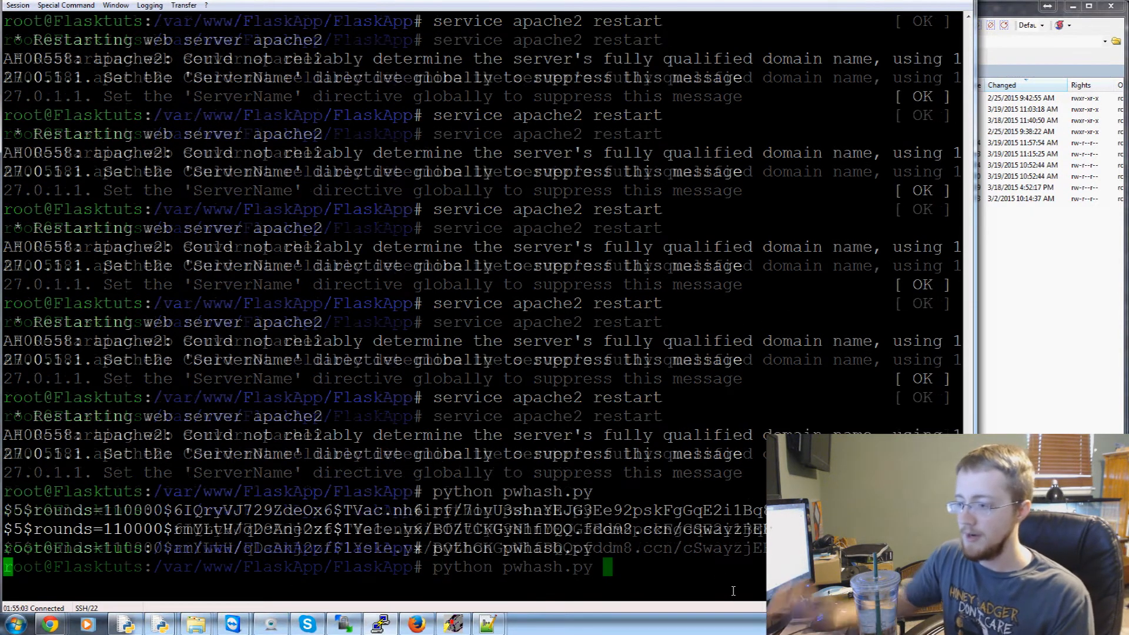
key("Return")
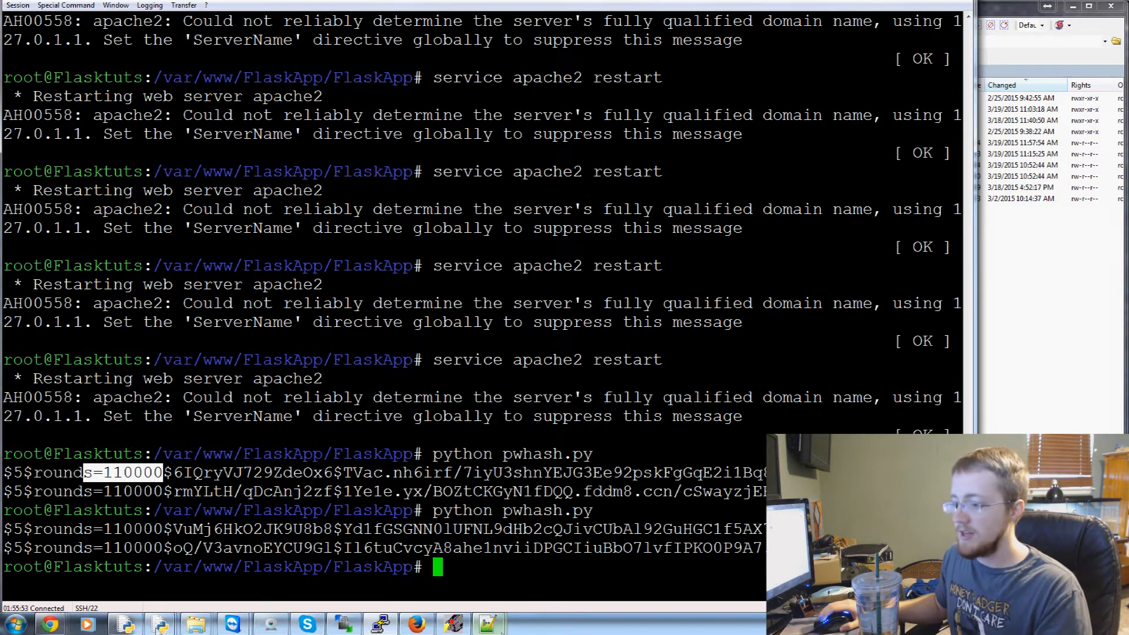
mouse_move(123, 624)
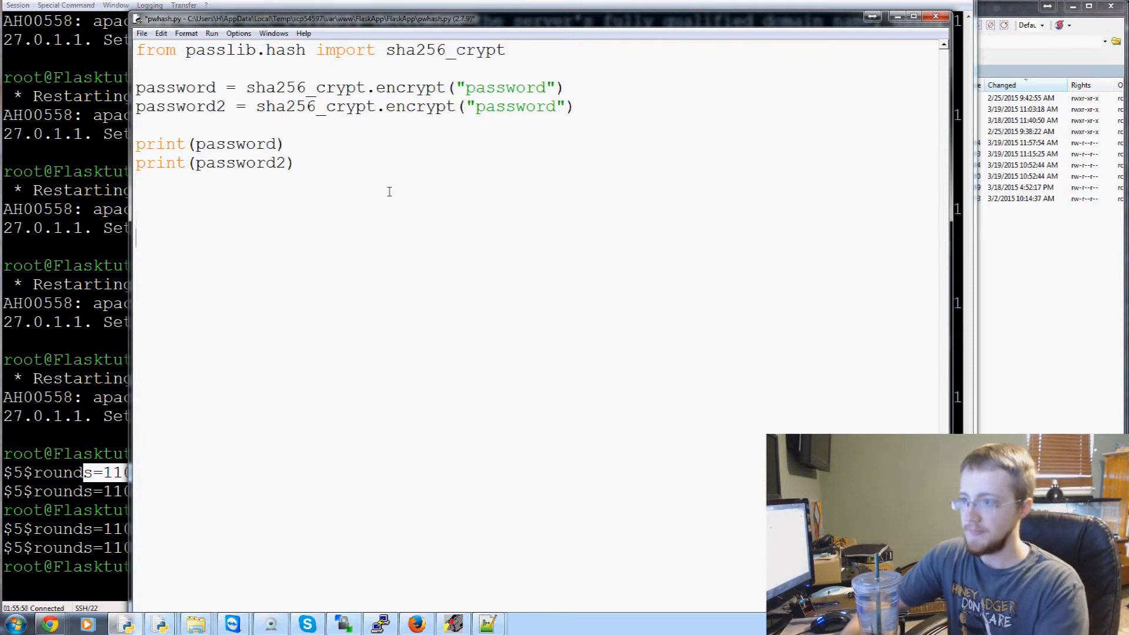
Add an if password == password2: comparison that prints failure when the hashes differ
type("if password == passwor")
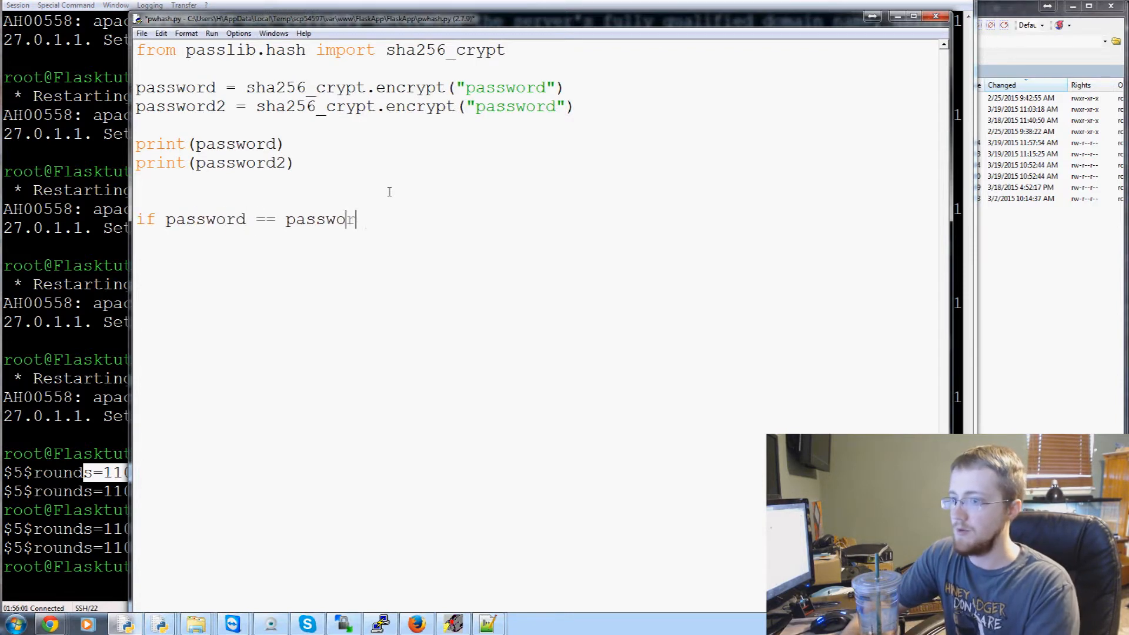
type("d2:")
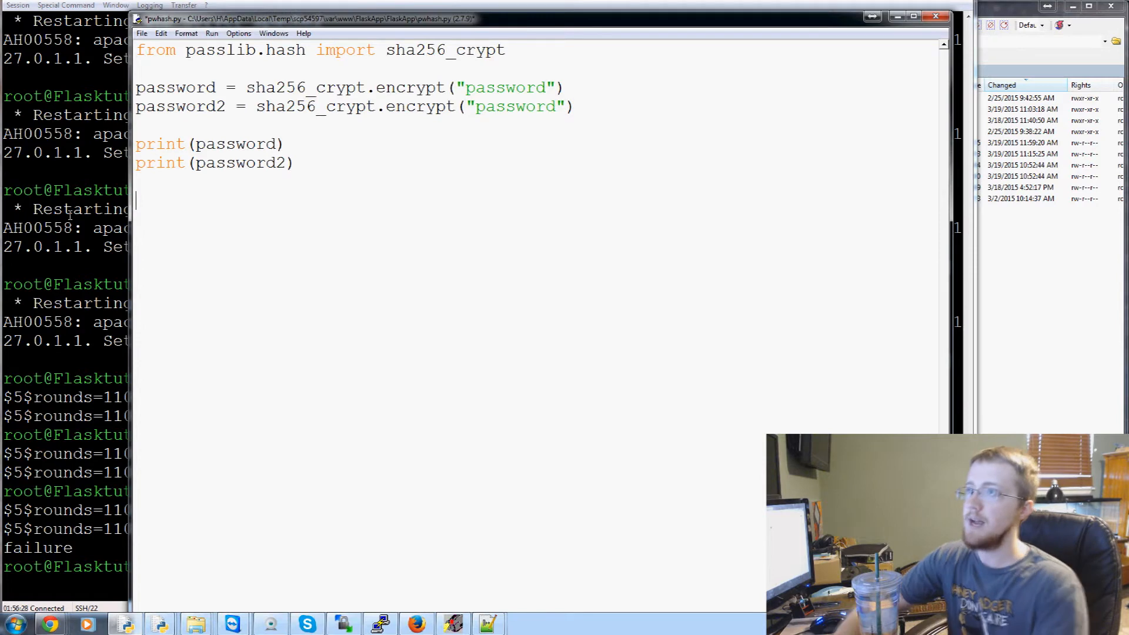
Add print(sha256_crypt.verify("password", password)) to check the plain password against the first hash
type("print(sha)")
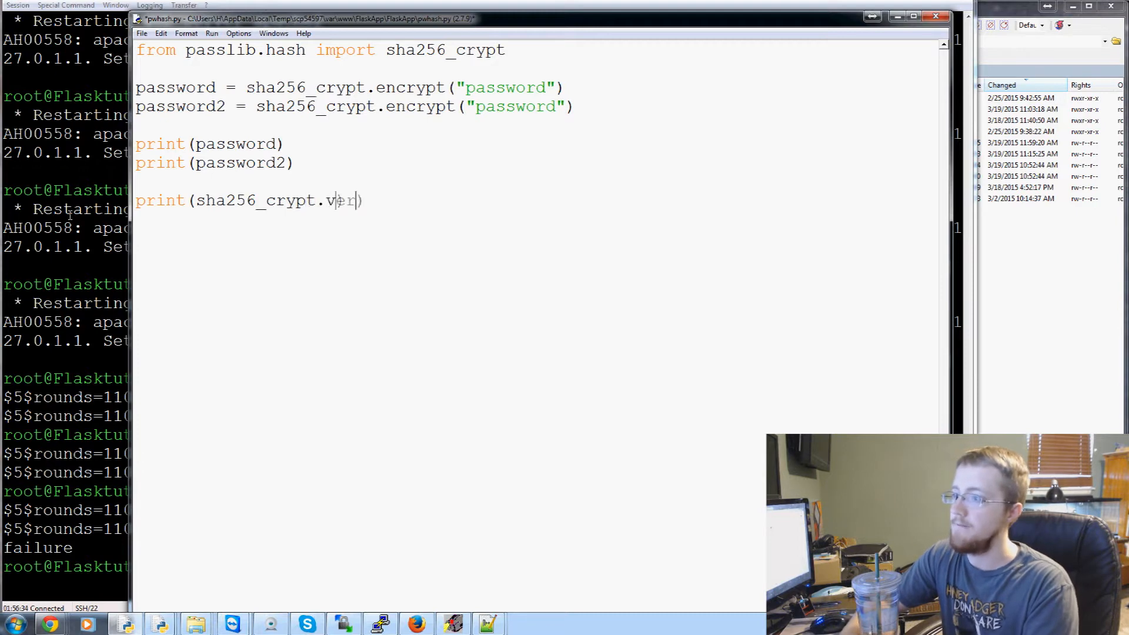
type("ify")
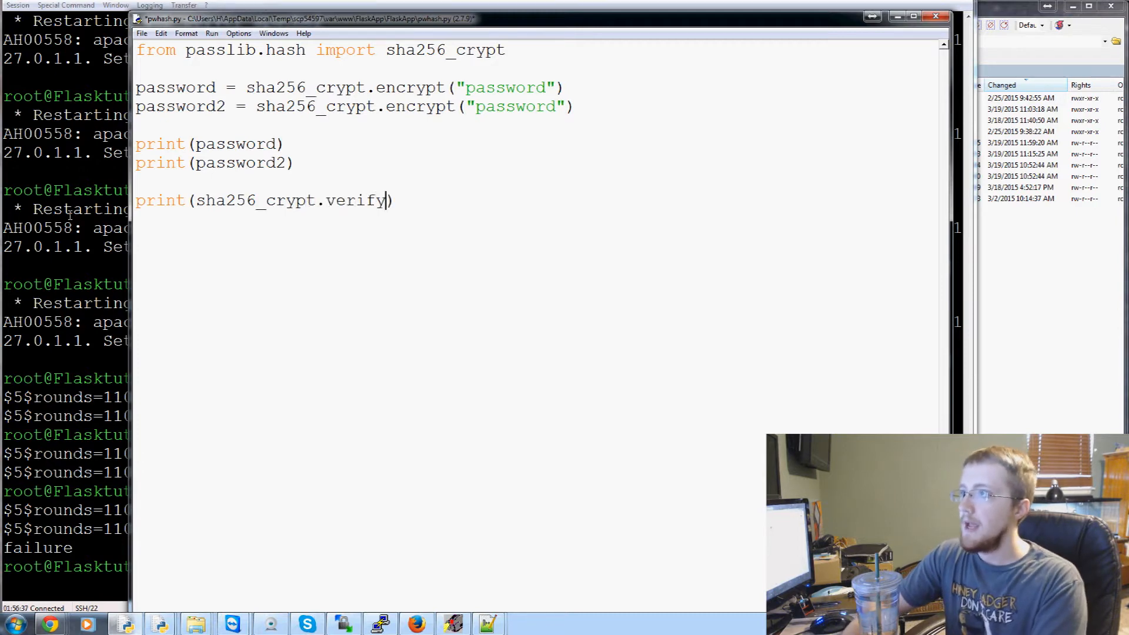
type("(")
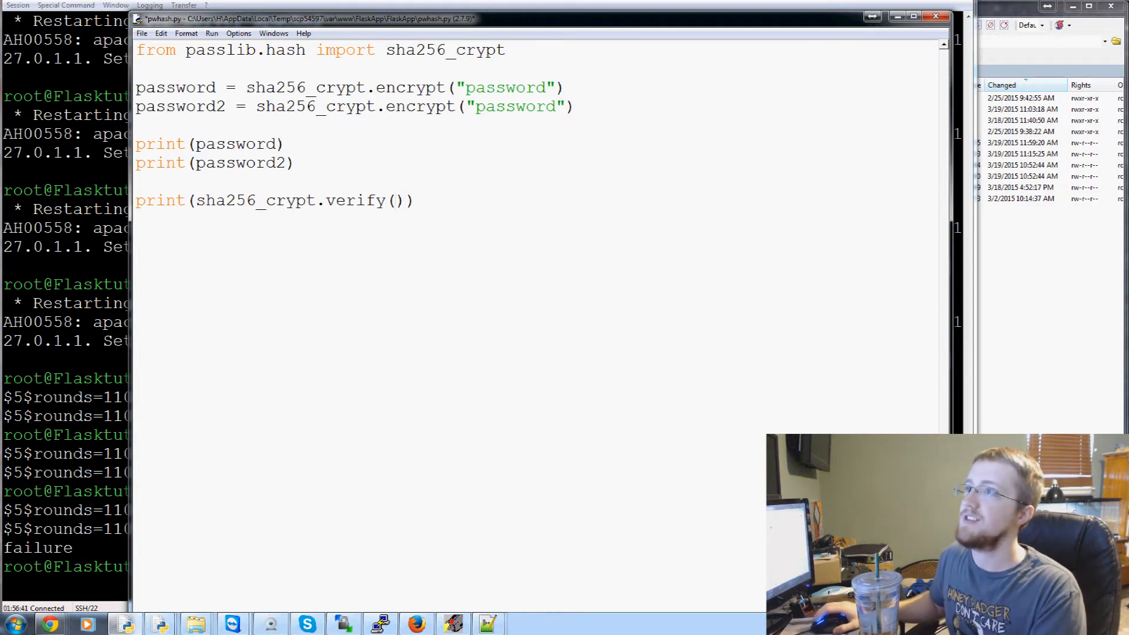
left_click(395, 200)
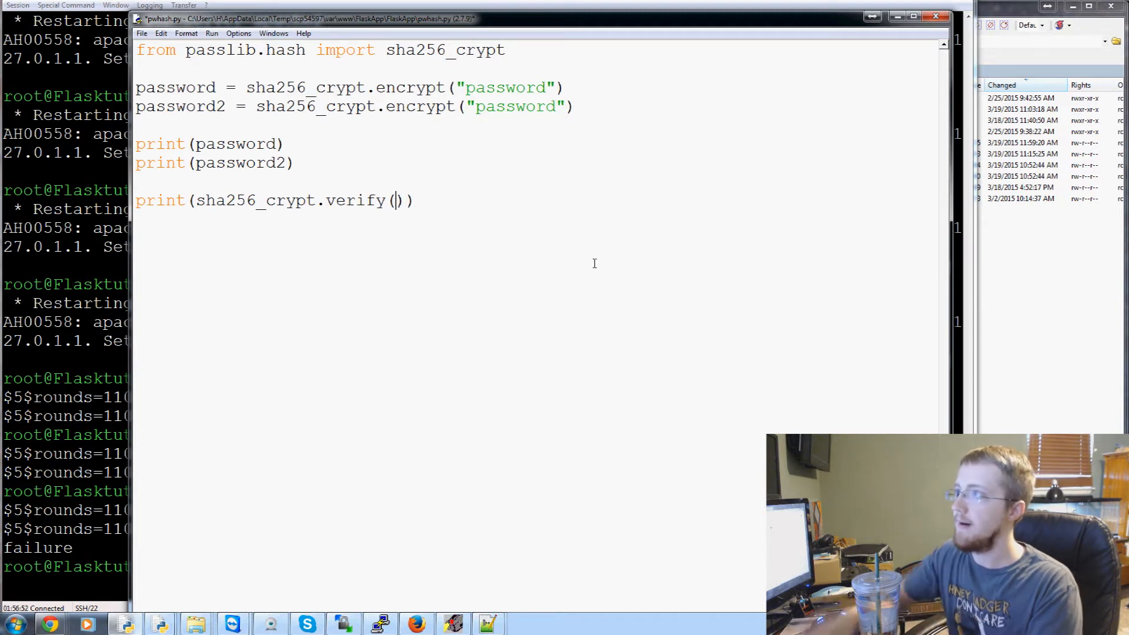
type("\"\"")
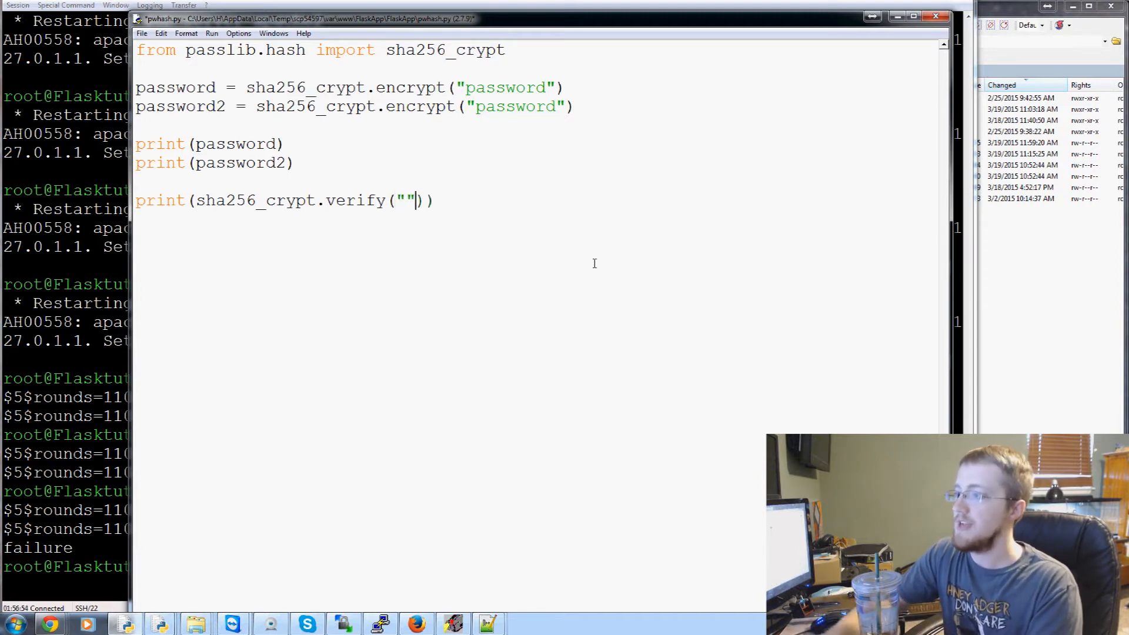
key("Backspace")
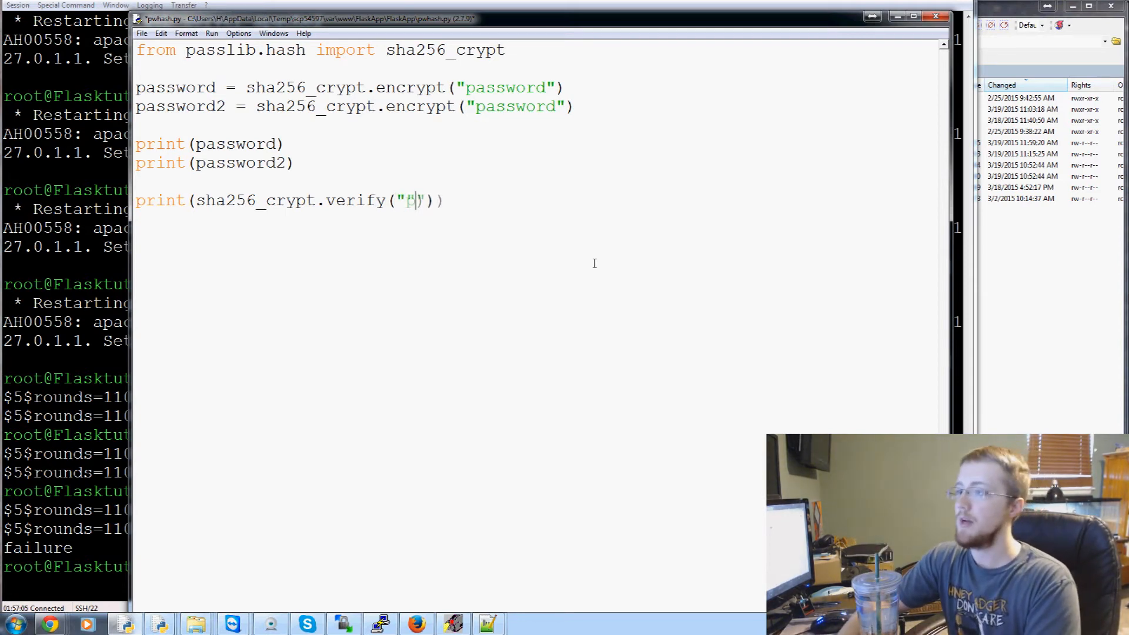
type("assword")
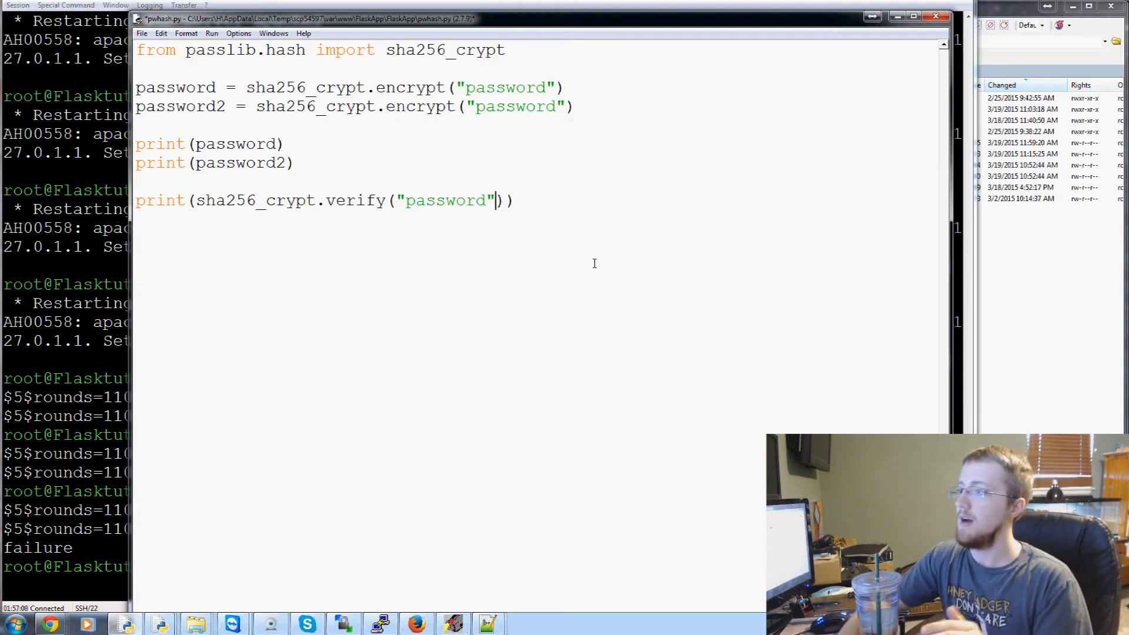
type("\", \"")
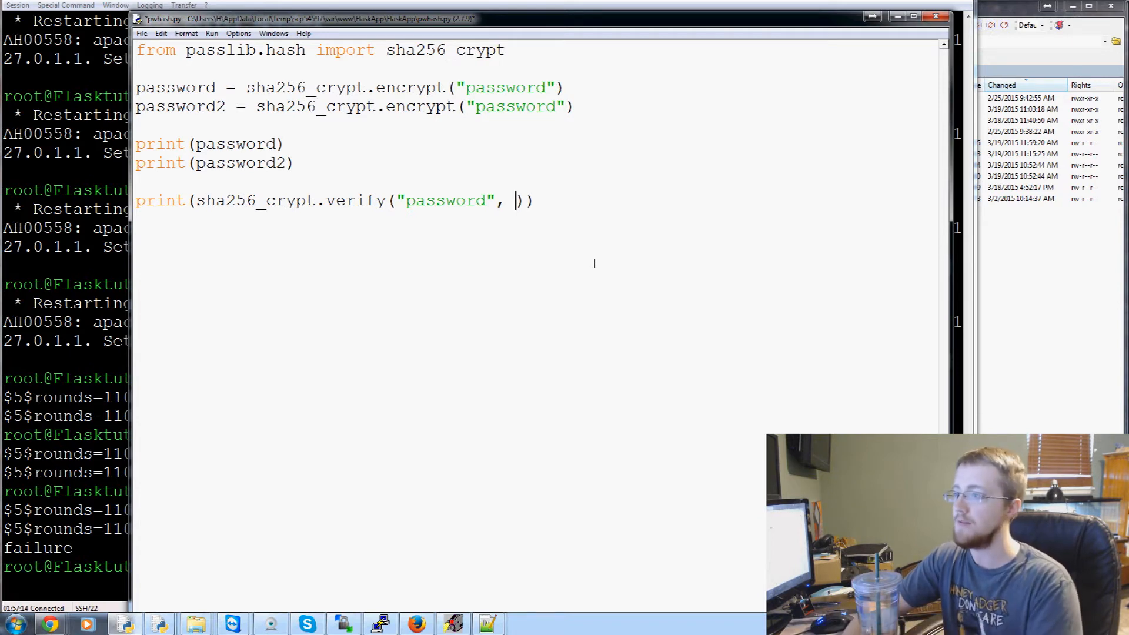
type("password")
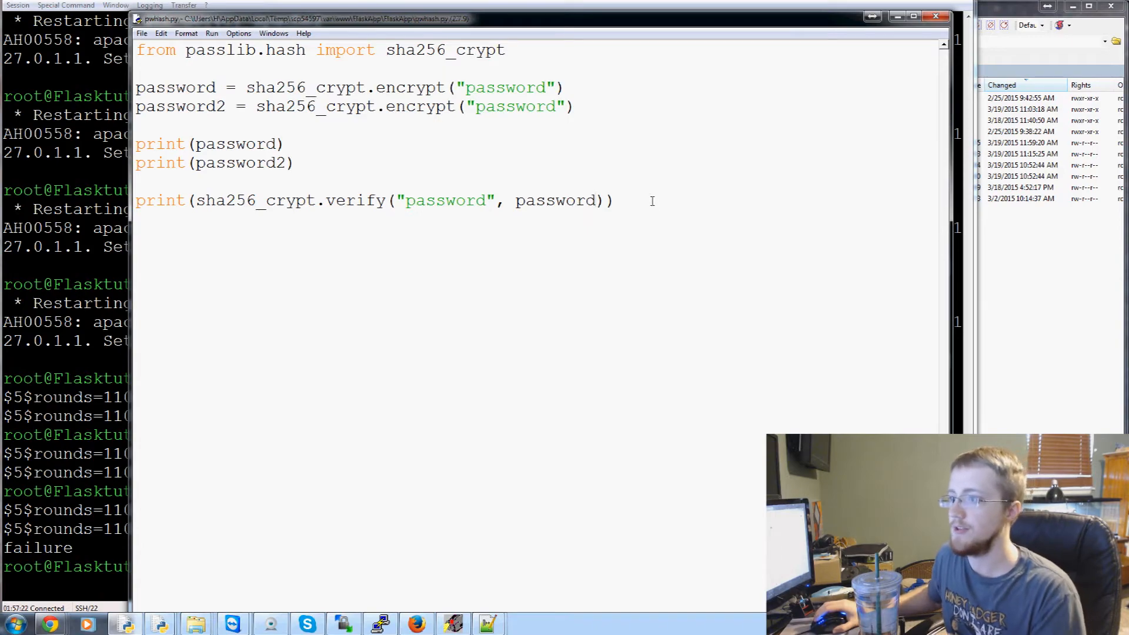
left_click(596, 199)
type("python pwhash.py")
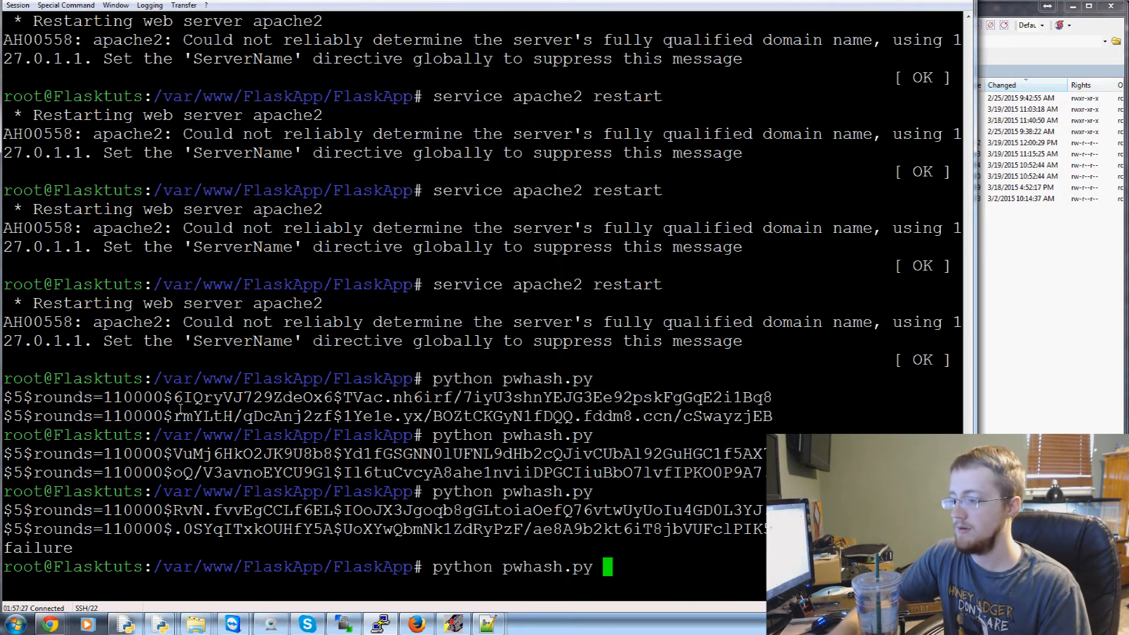
Run pwhash.py on the server, printing two hashes followed by True
key("Return")
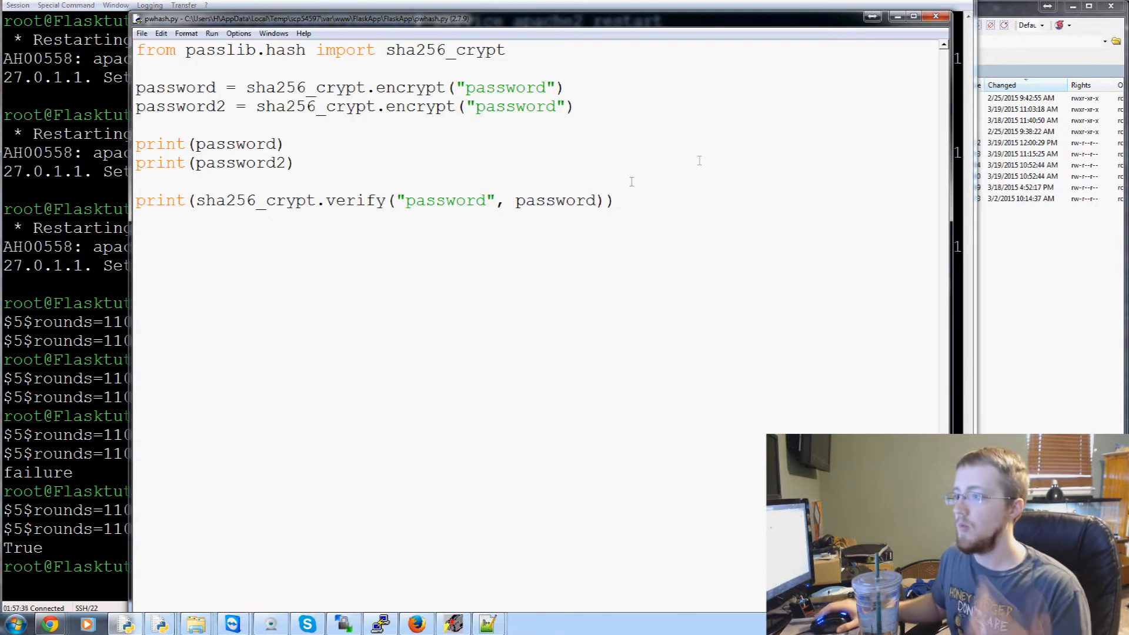
left_click(591, 199)
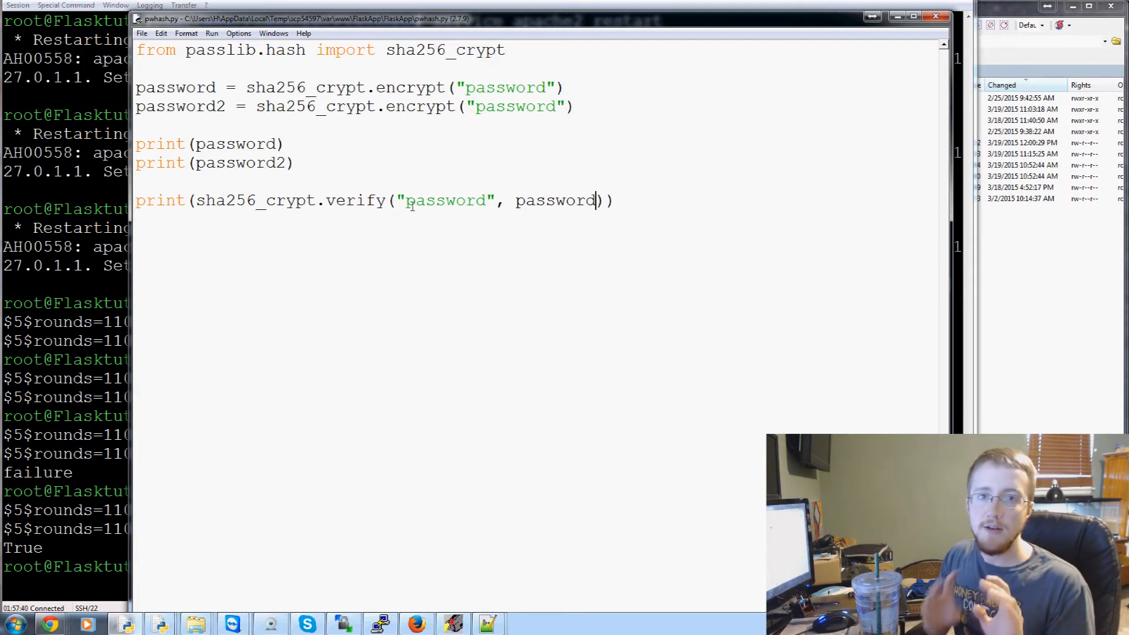
double_click(447, 200)
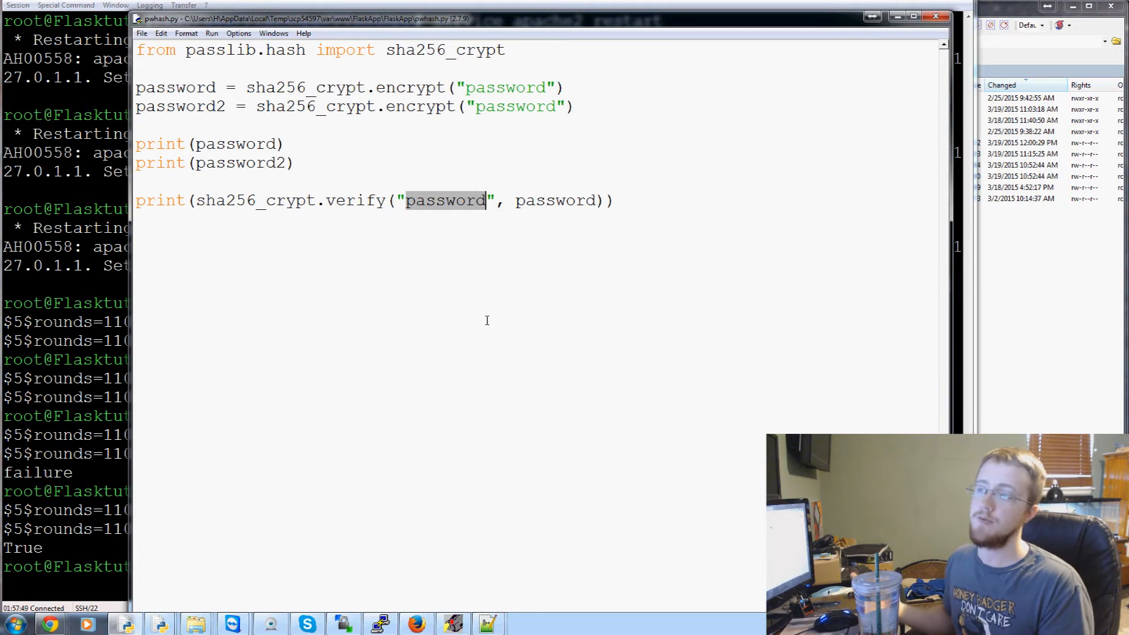
mouse_move(374, 322)
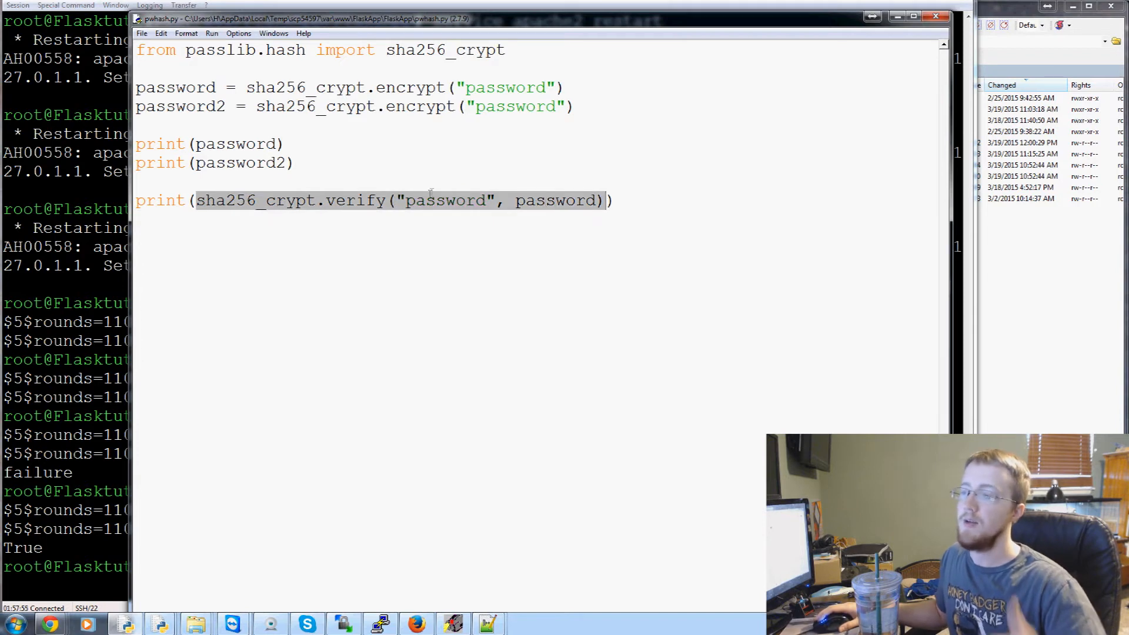
double_click(554, 200)
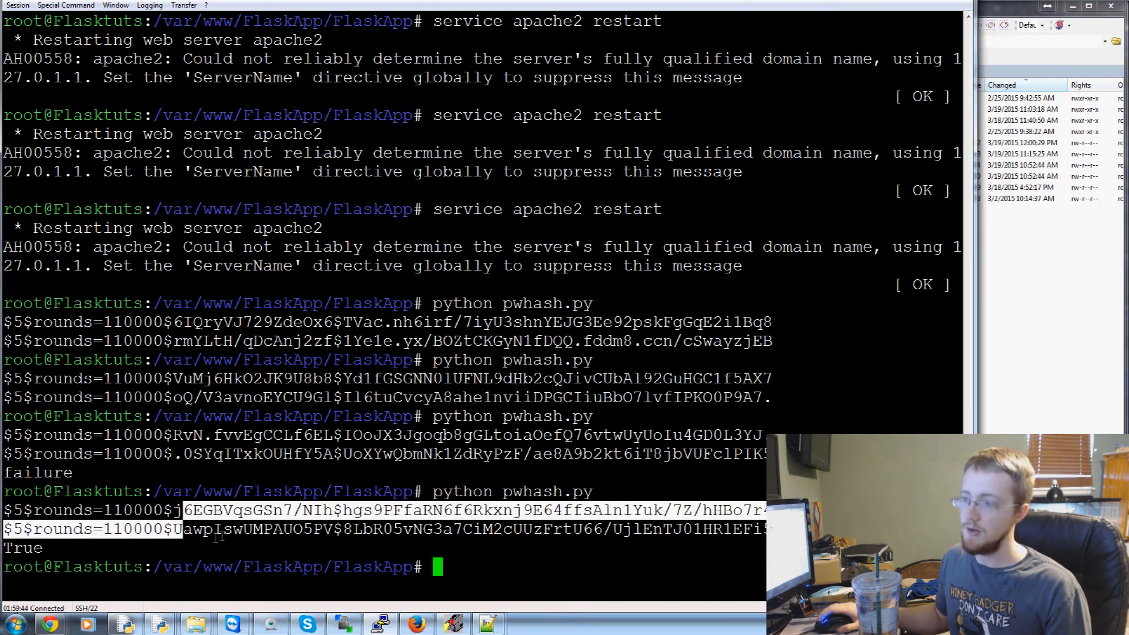
mouse_move(763, 217)
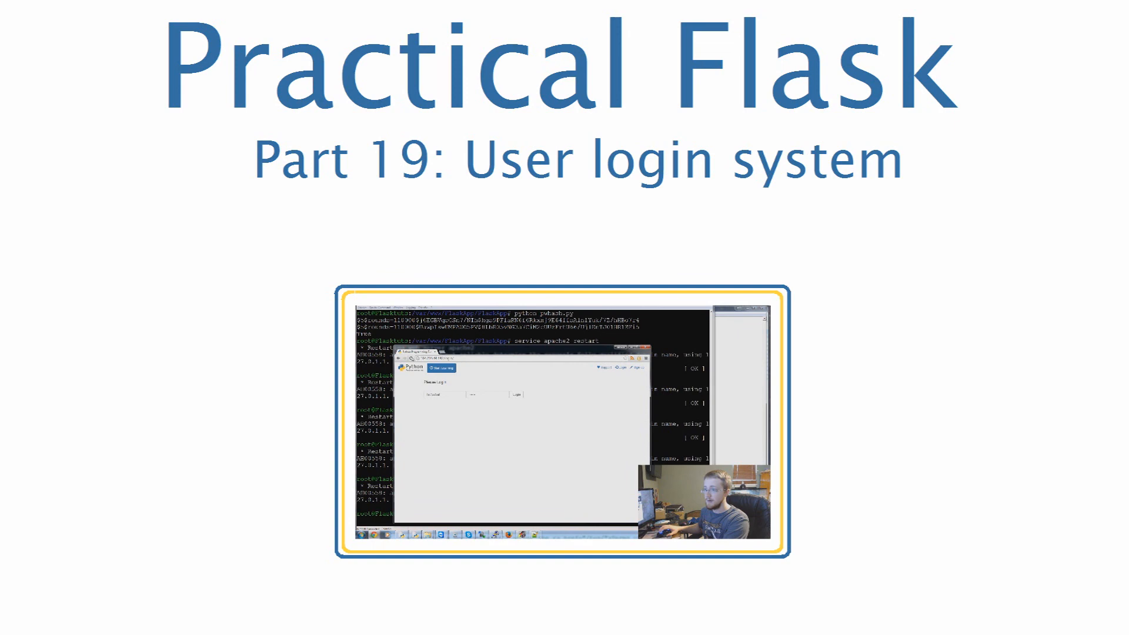
left_click(515, 394)
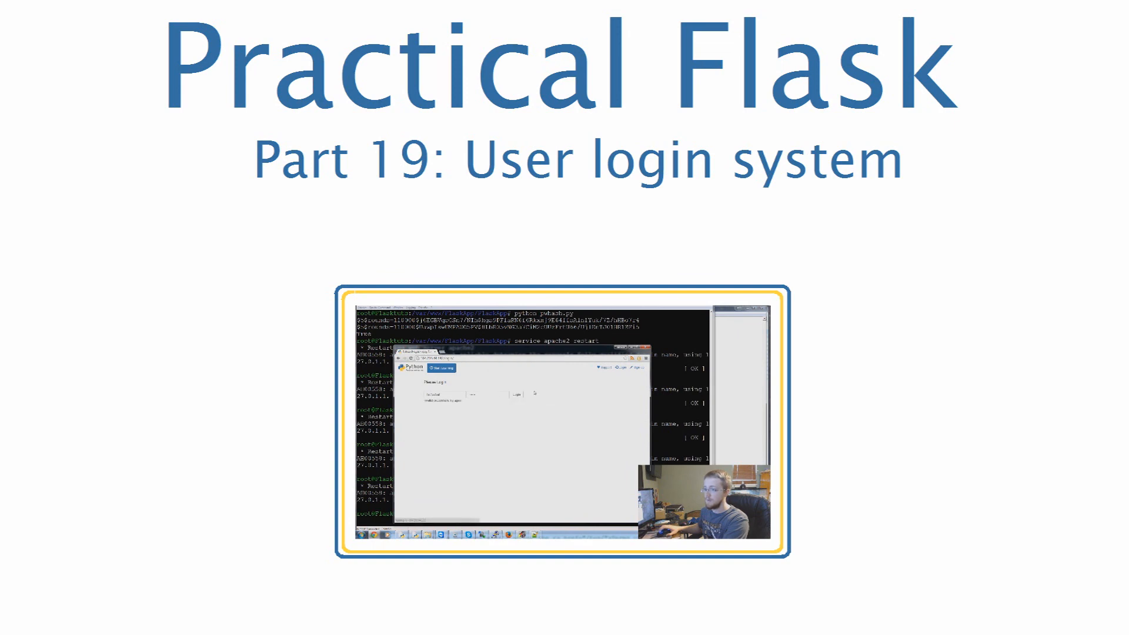